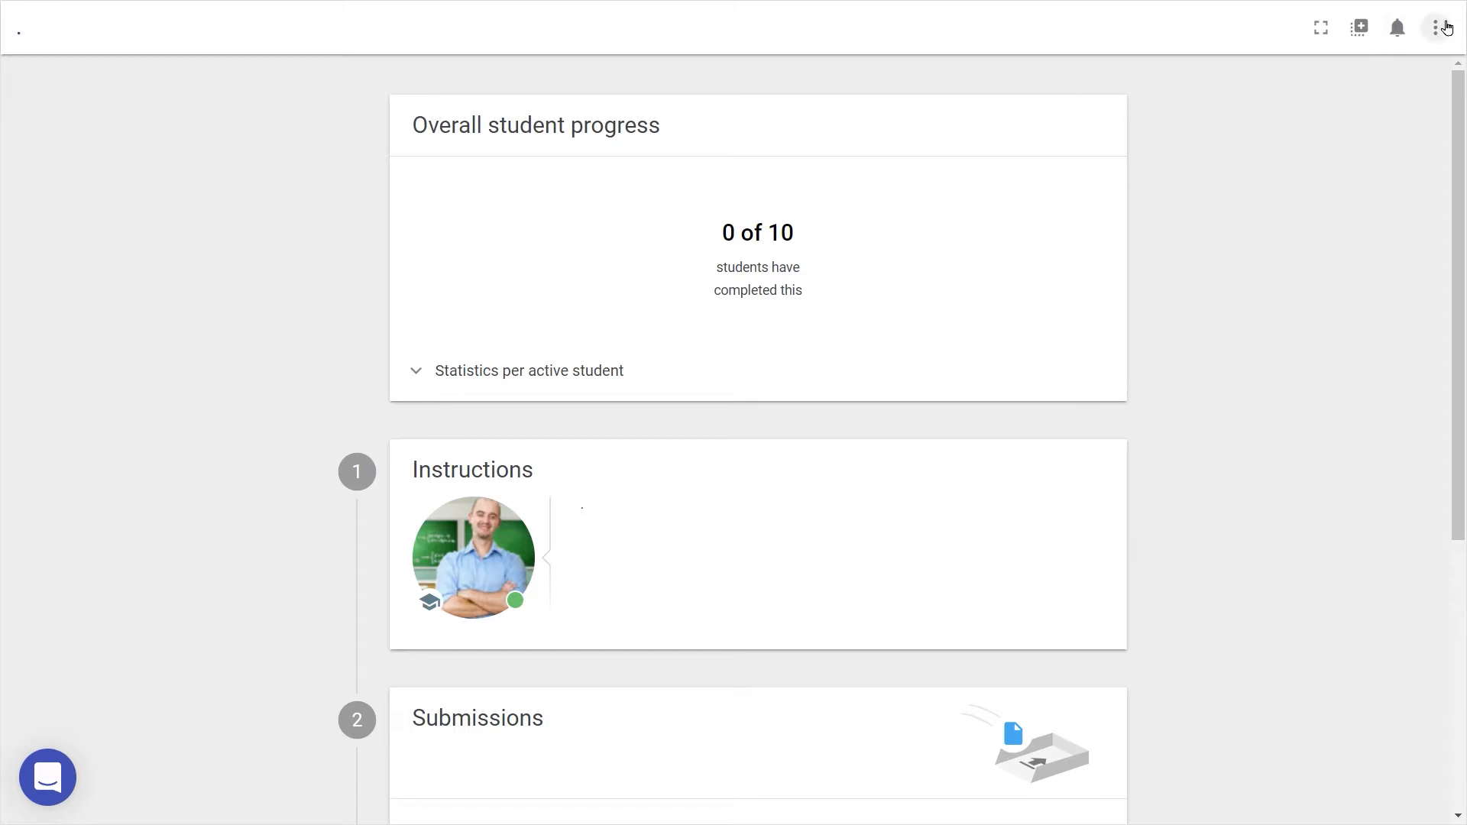
Step: Edit the assignment from its options menu and keep the hand-in set to Individually
left_click(1444, 27)
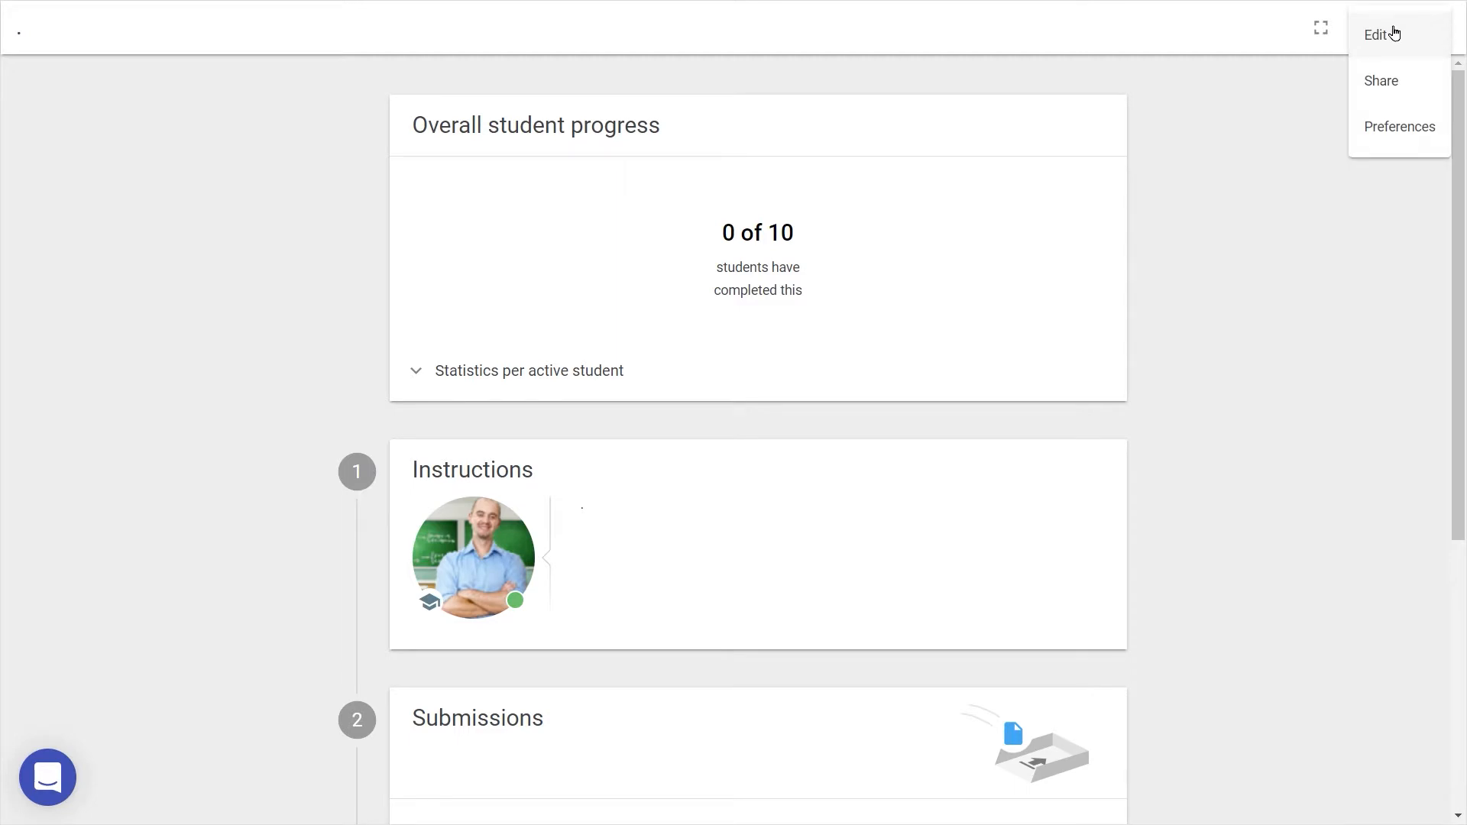
left_click(1376, 35)
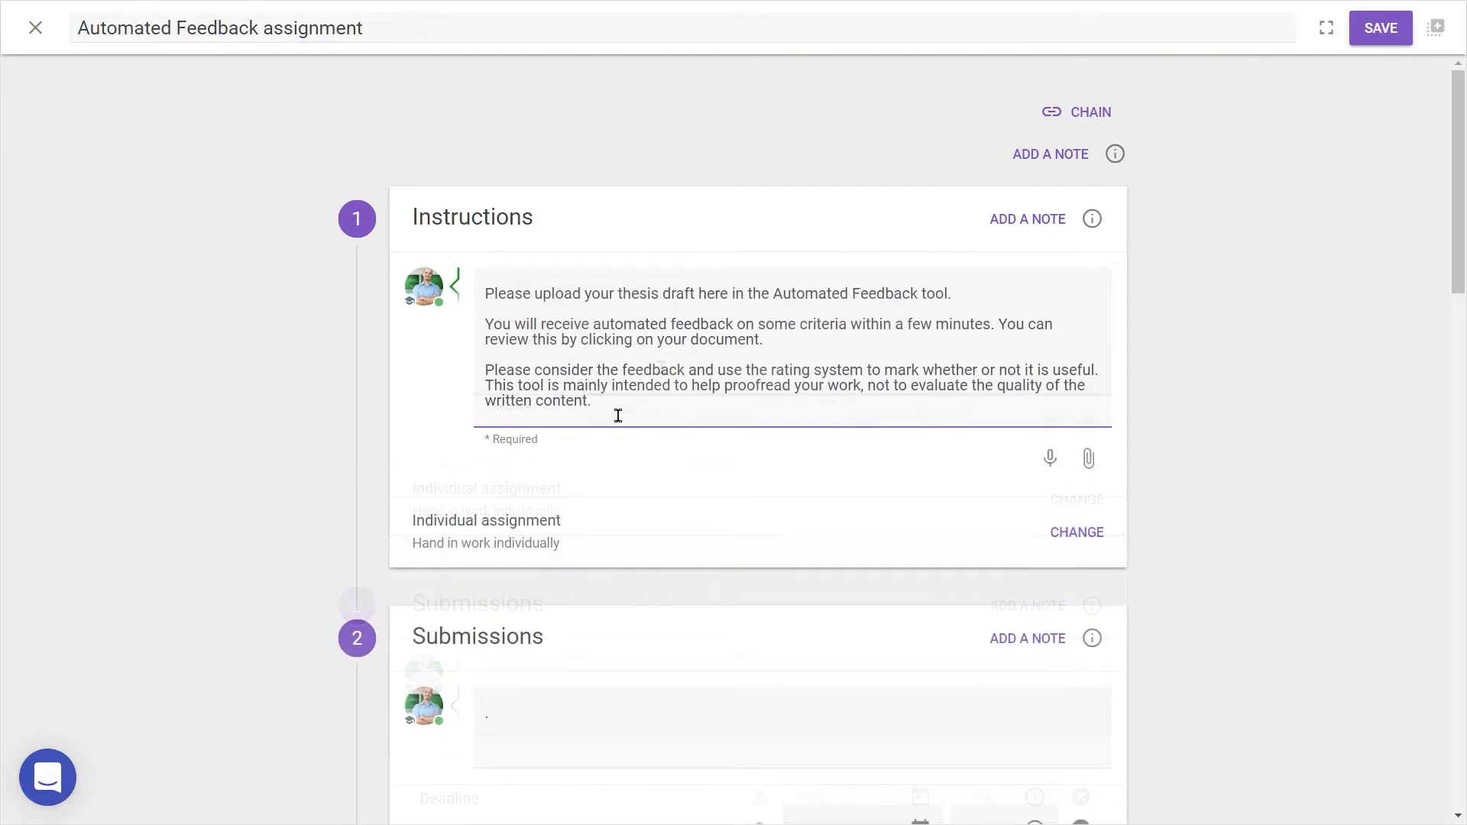
left_click(1077, 532)
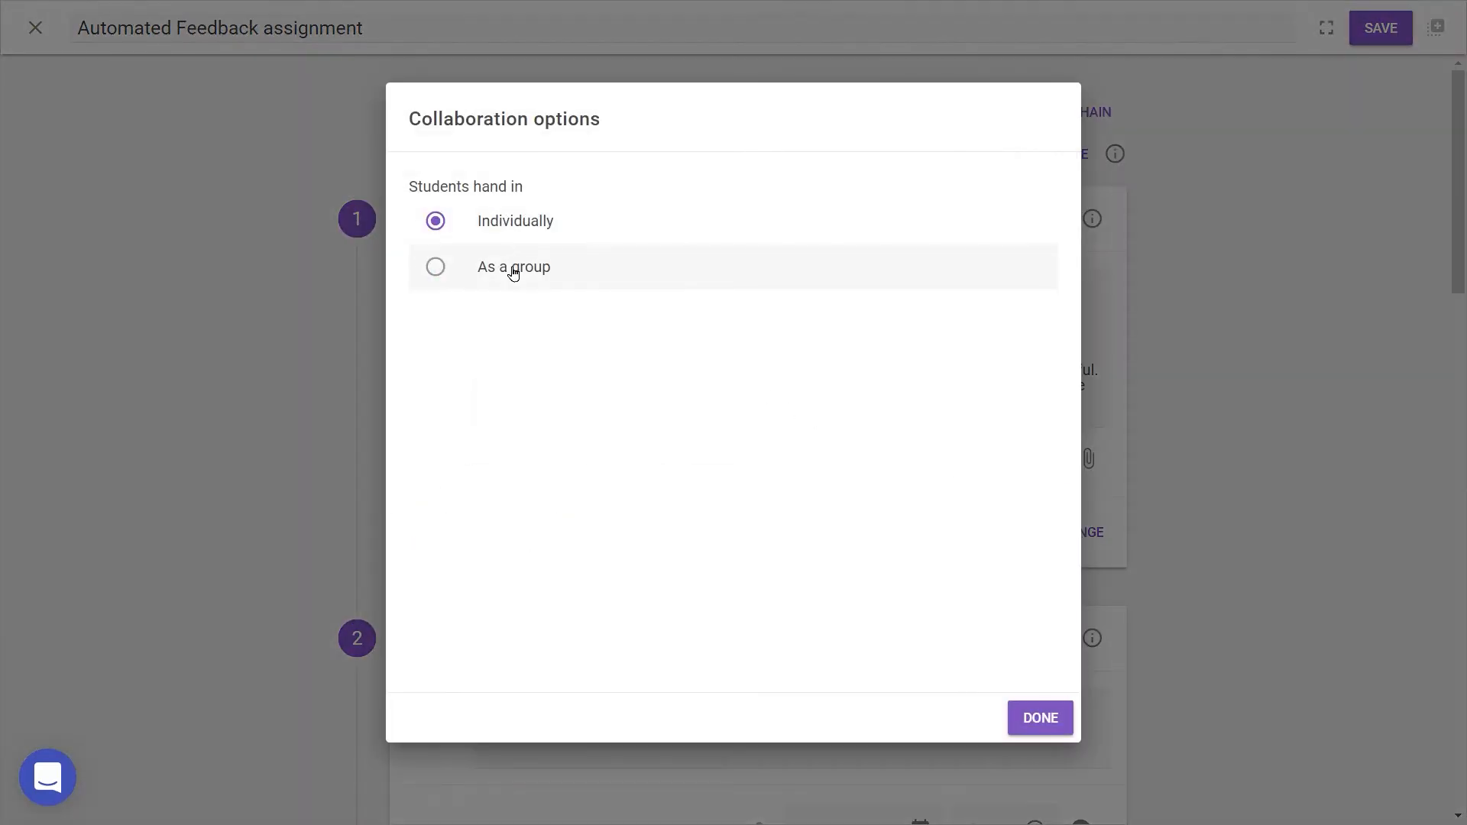
mouse_move(507, 287)
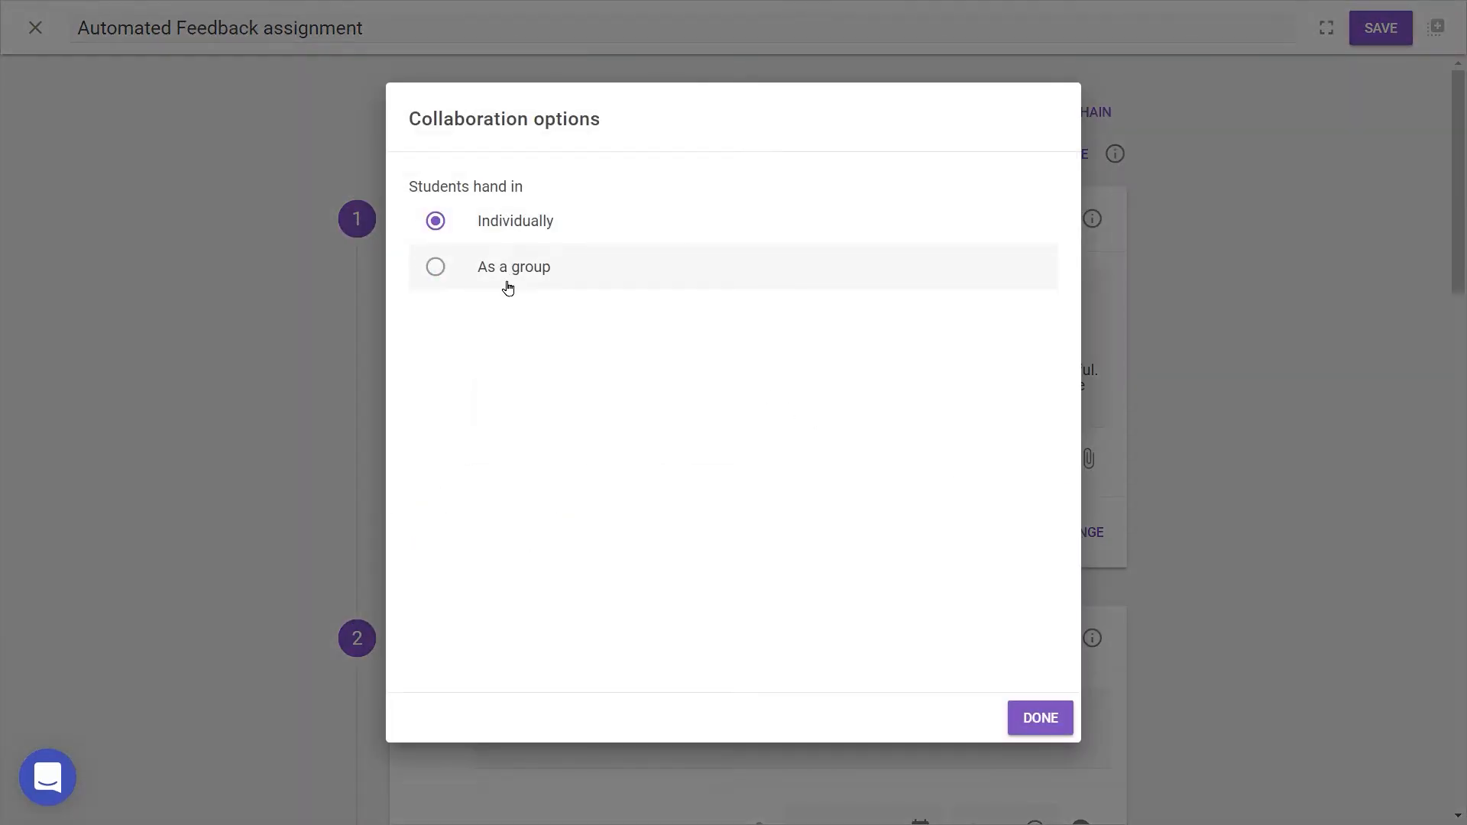
left_click(1038, 718)
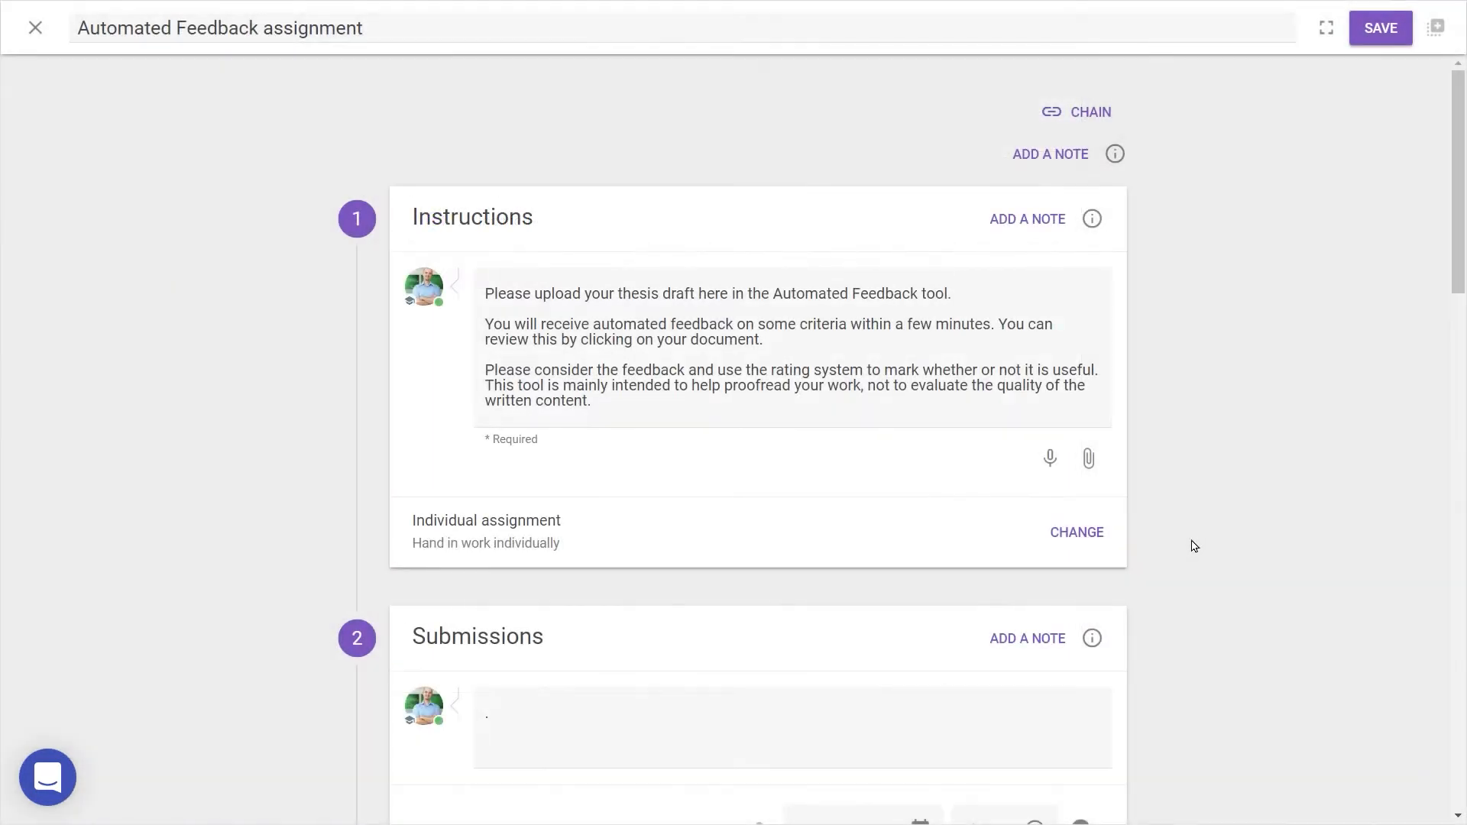
Step: Set Required submissions to a minimum of 1 file and collapse the Submissions settings
scroll("down", 3)
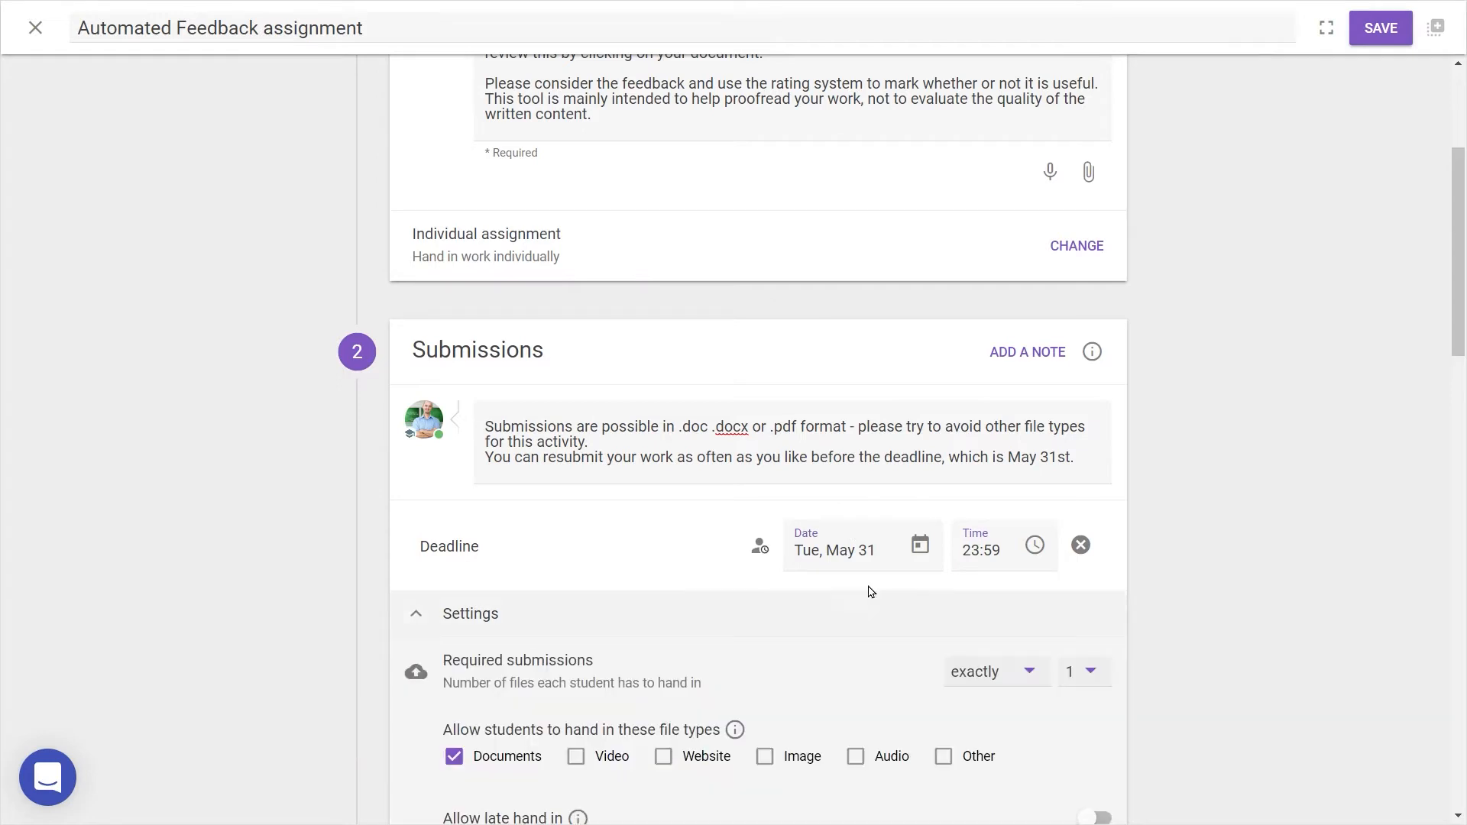
scroll("down", 3)
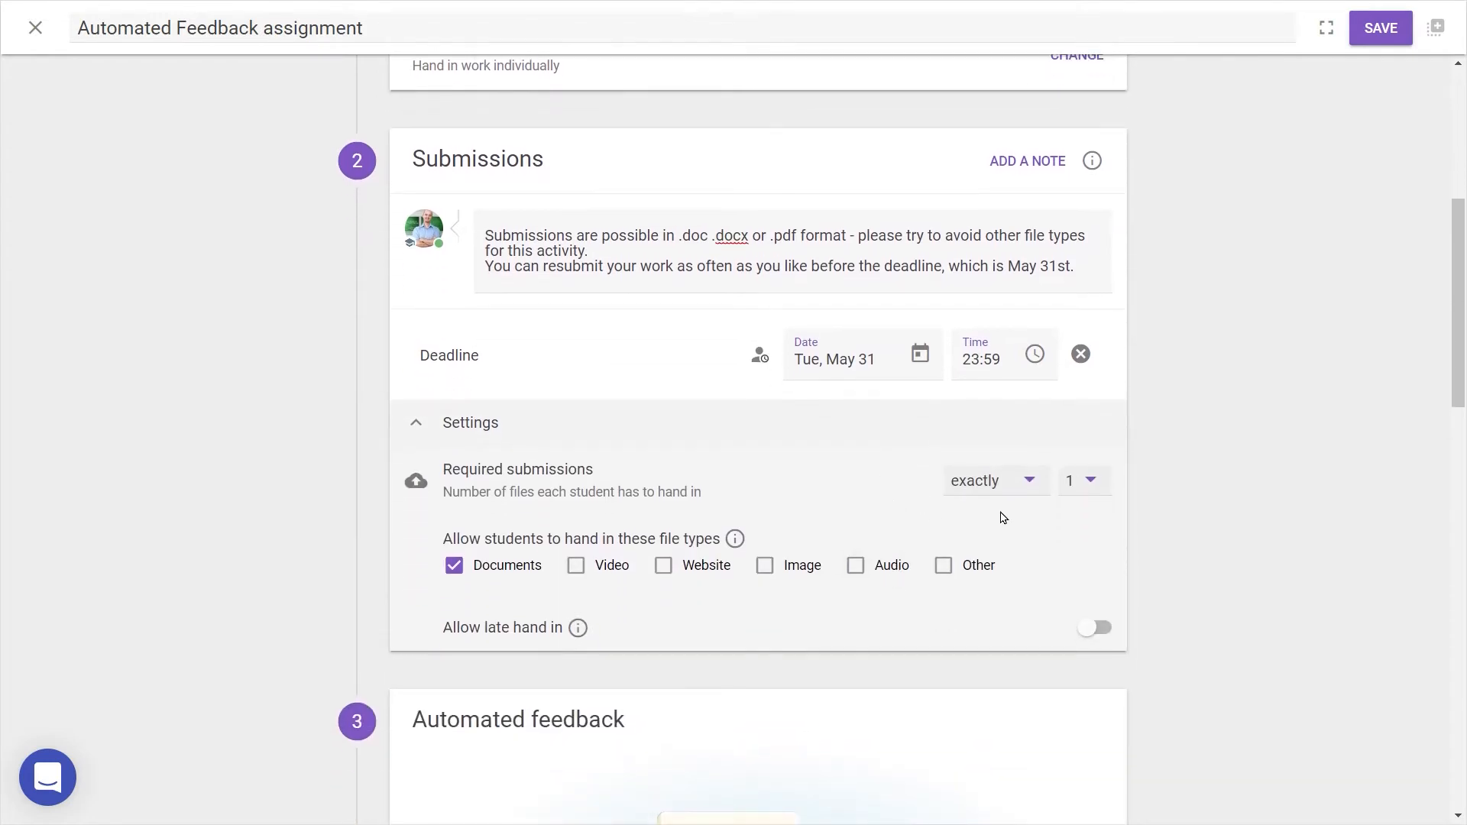
left_click(989, 480)
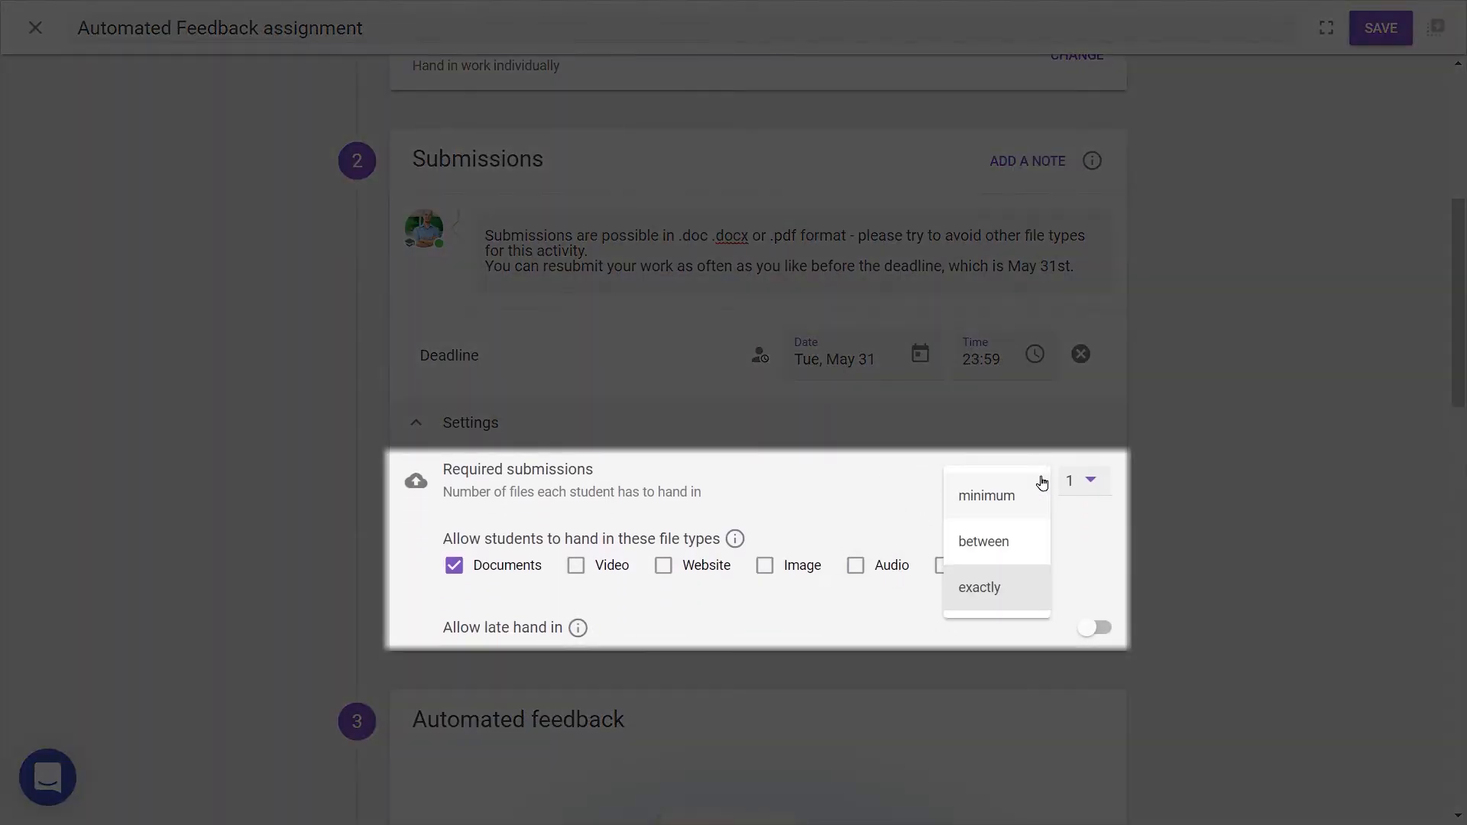
left_click(986, 495)
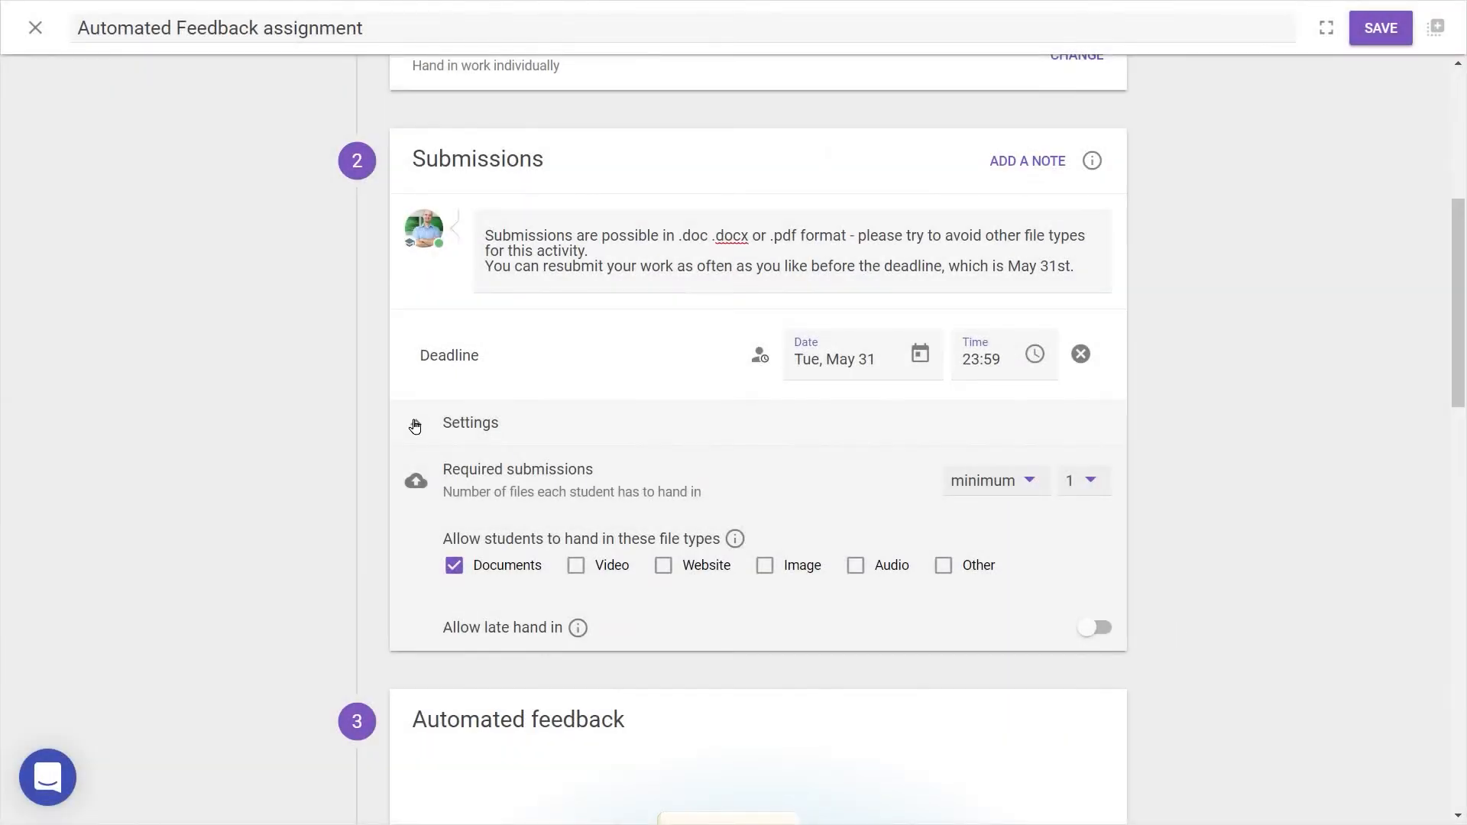
left_click(416, 428)
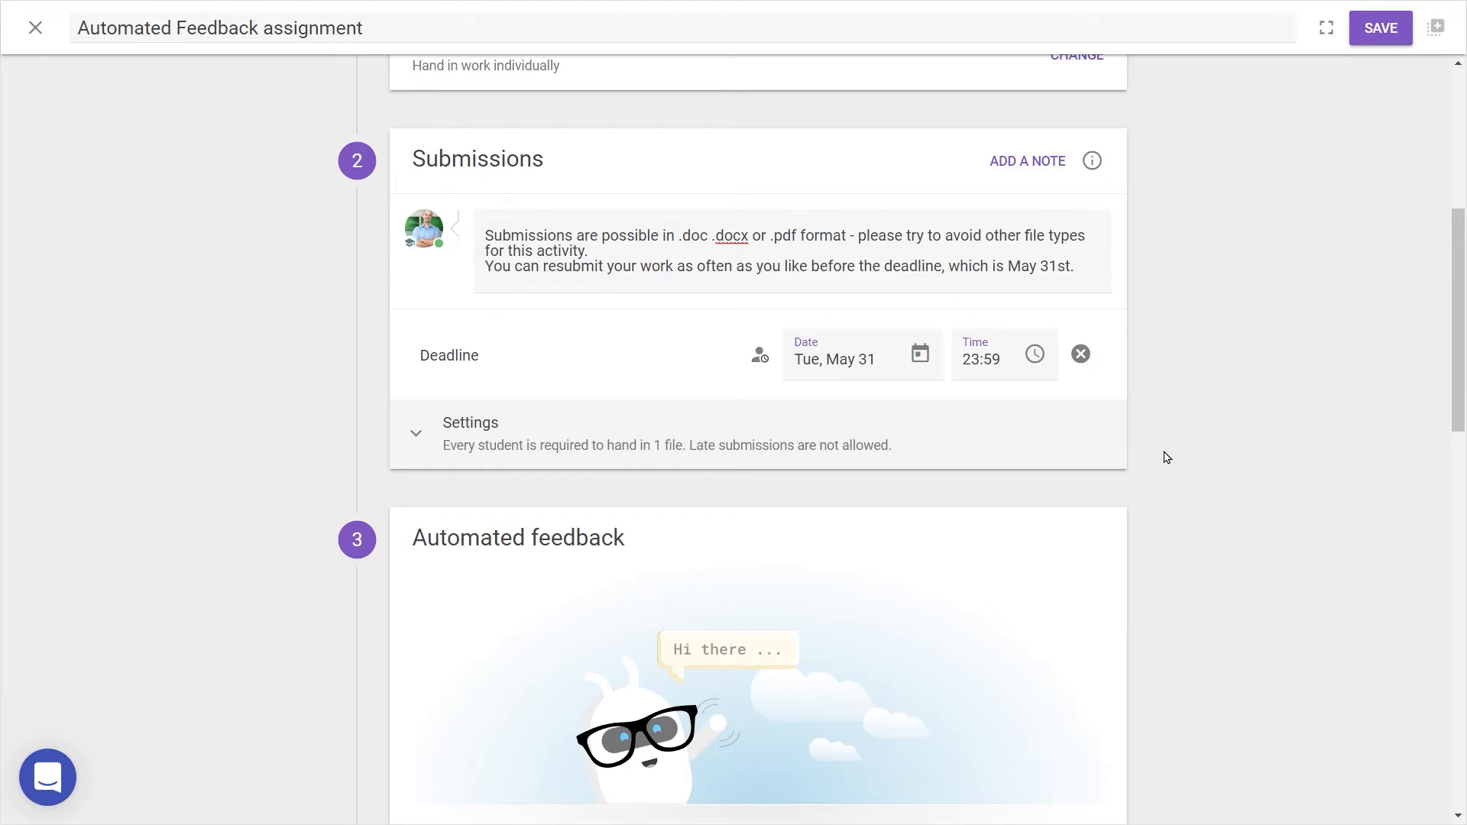
Step: Configure the automated feedback criteria from the Thesis template
scroll("down", 3)
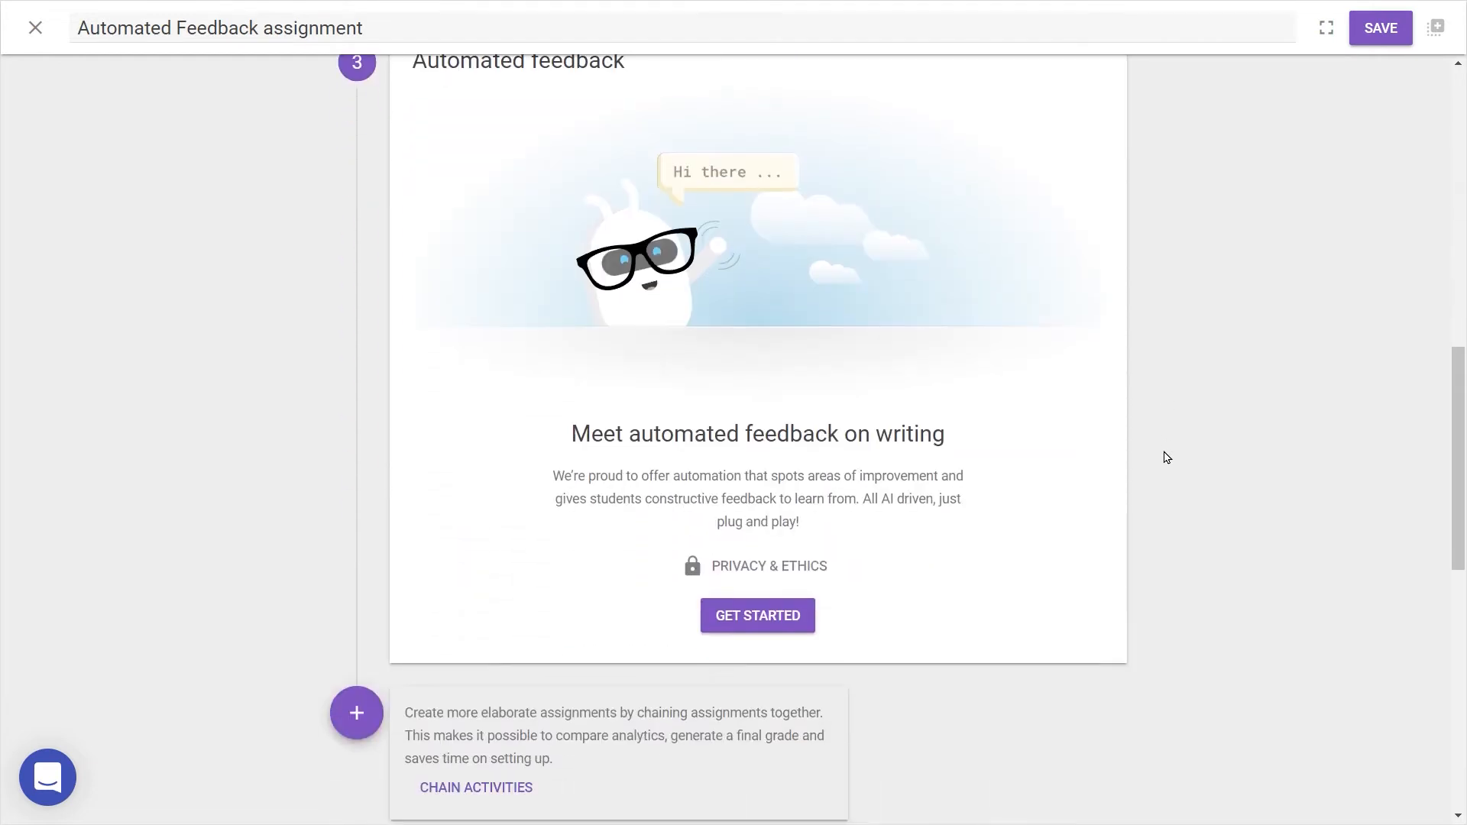
left_click(757, 616)
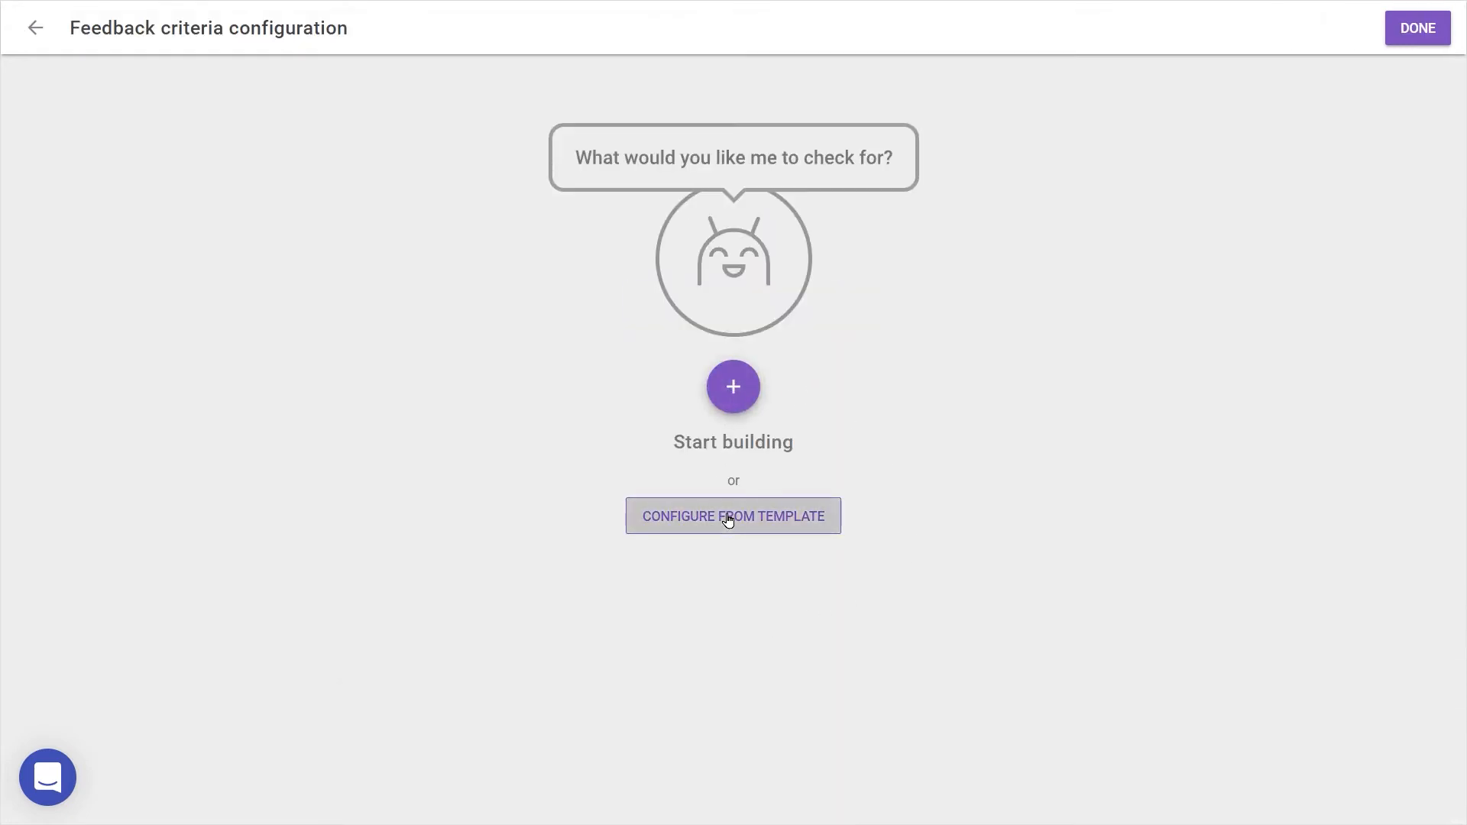
left_click(734, 515)
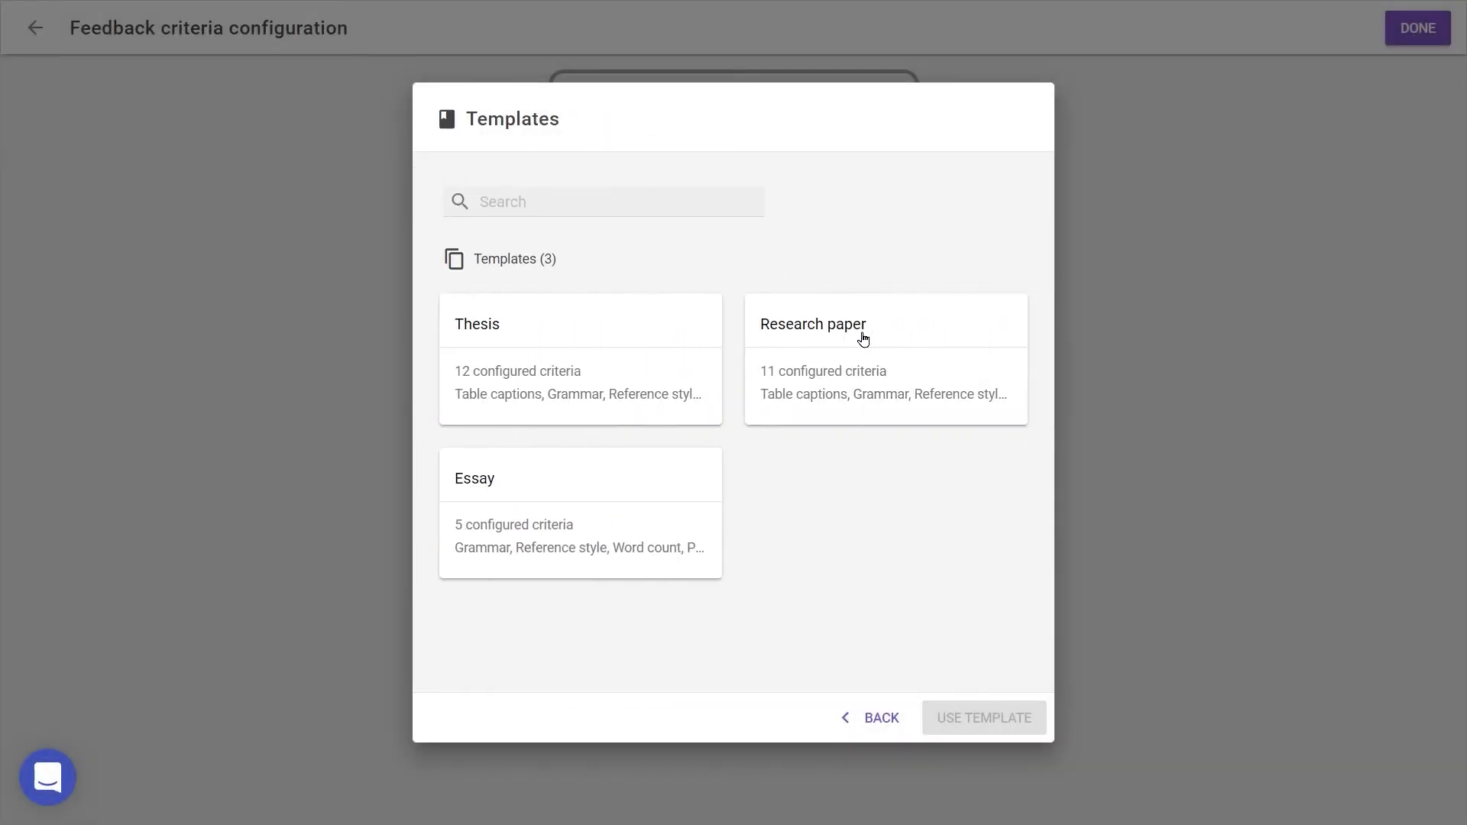
mouse_move(600, 330)
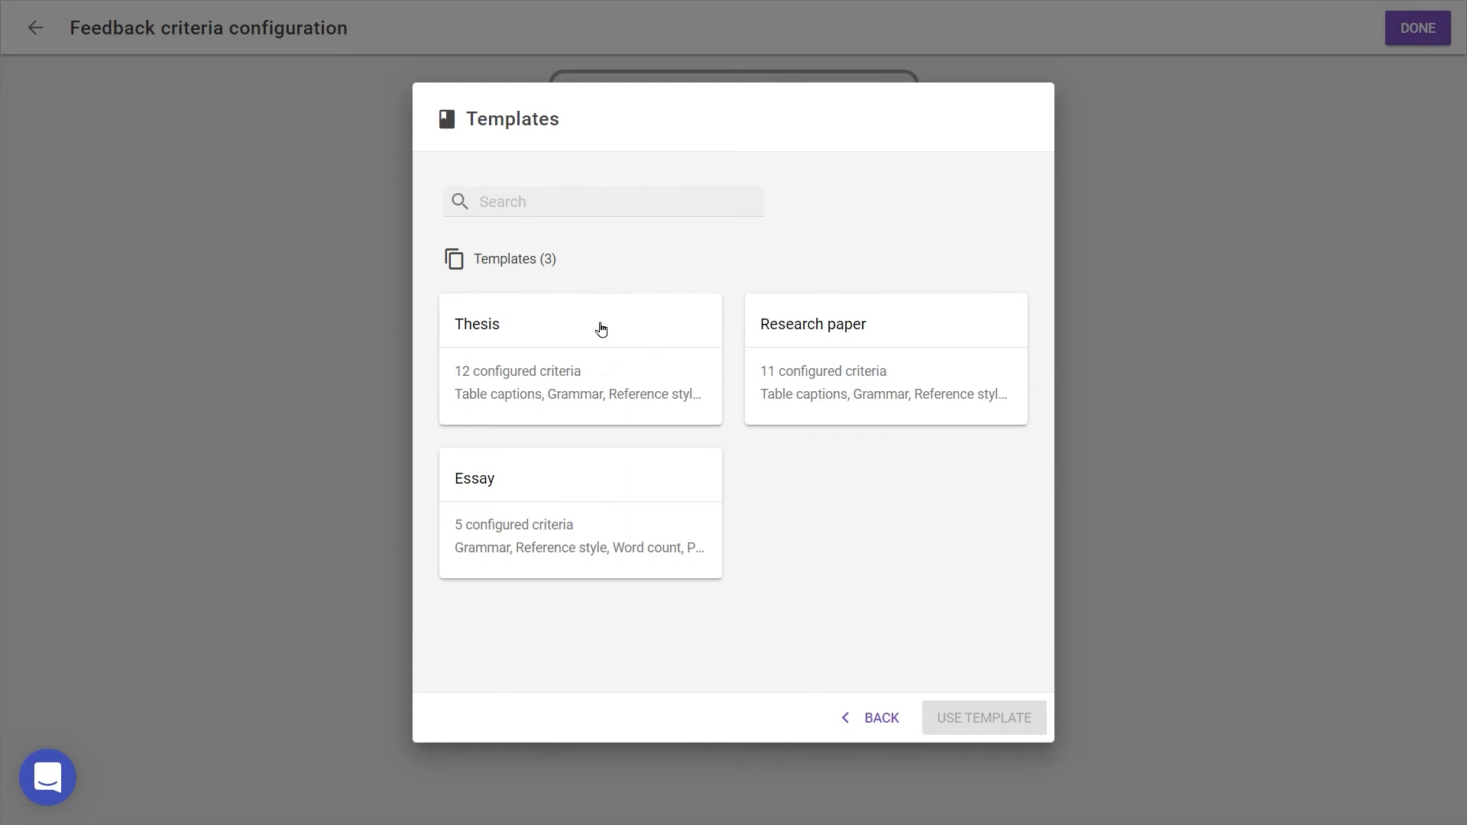
left_click(581, 358)
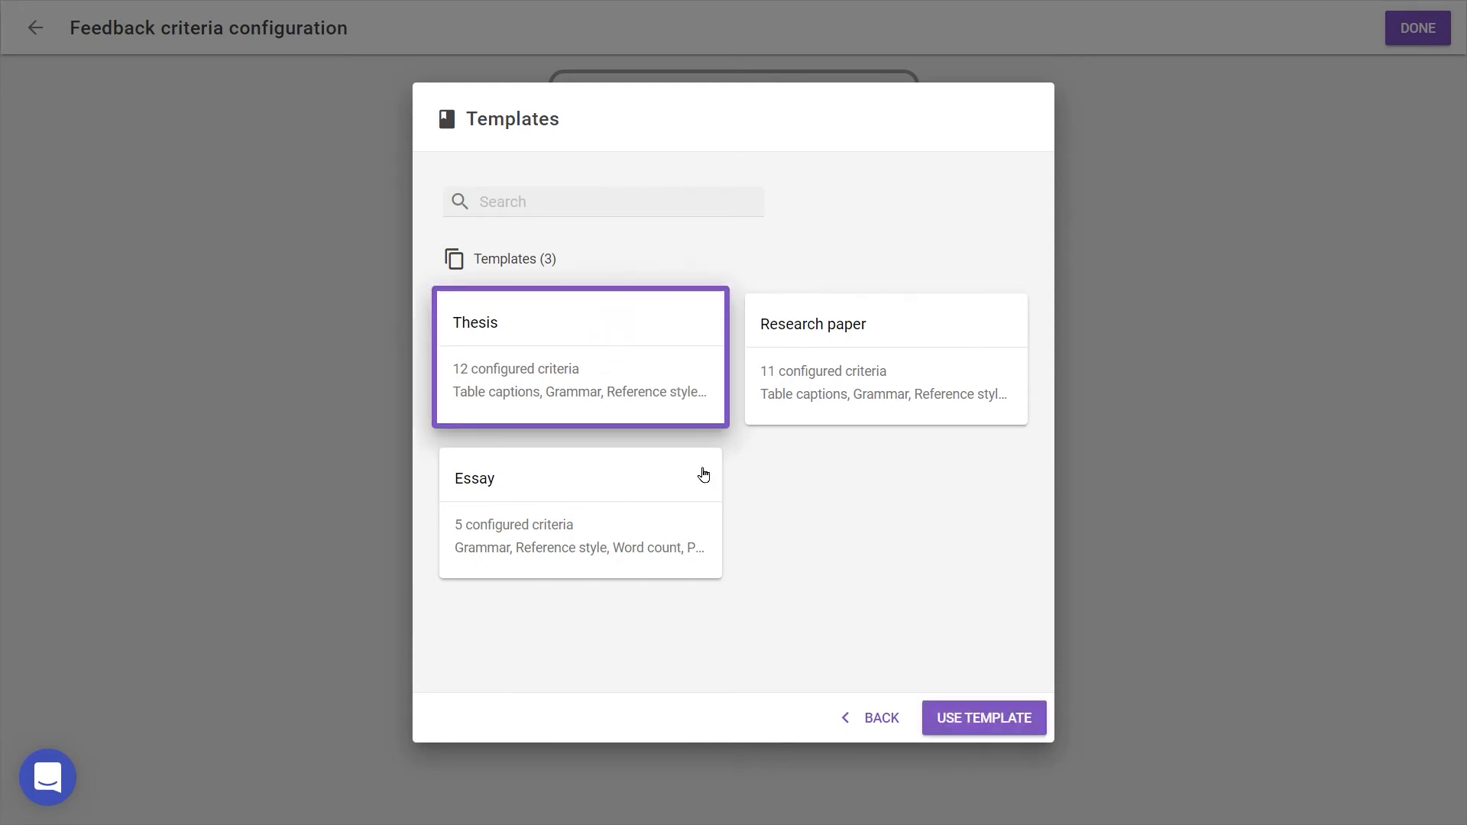
left_click(983, 719)
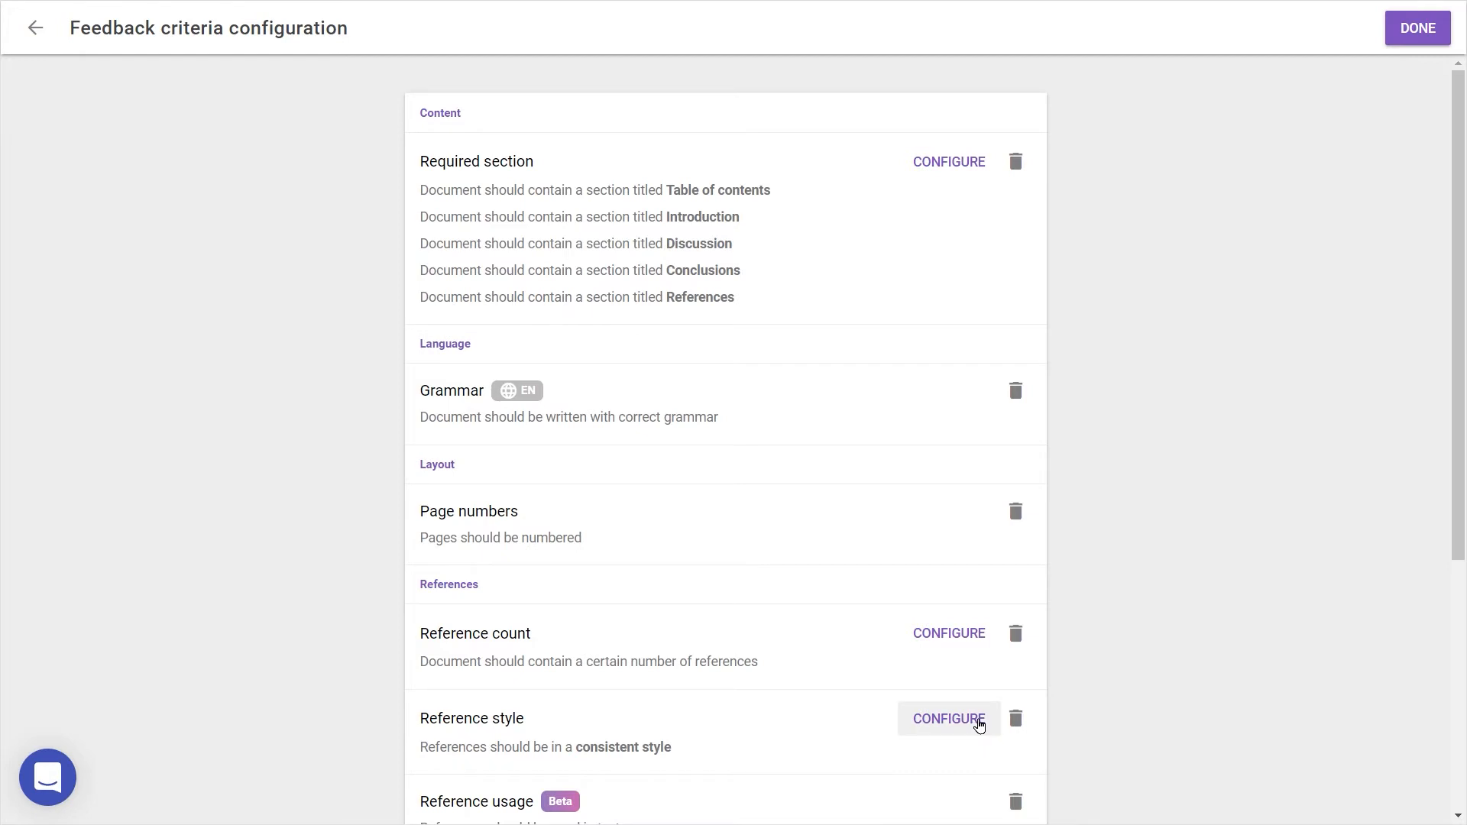
mouse_move(948, 160)
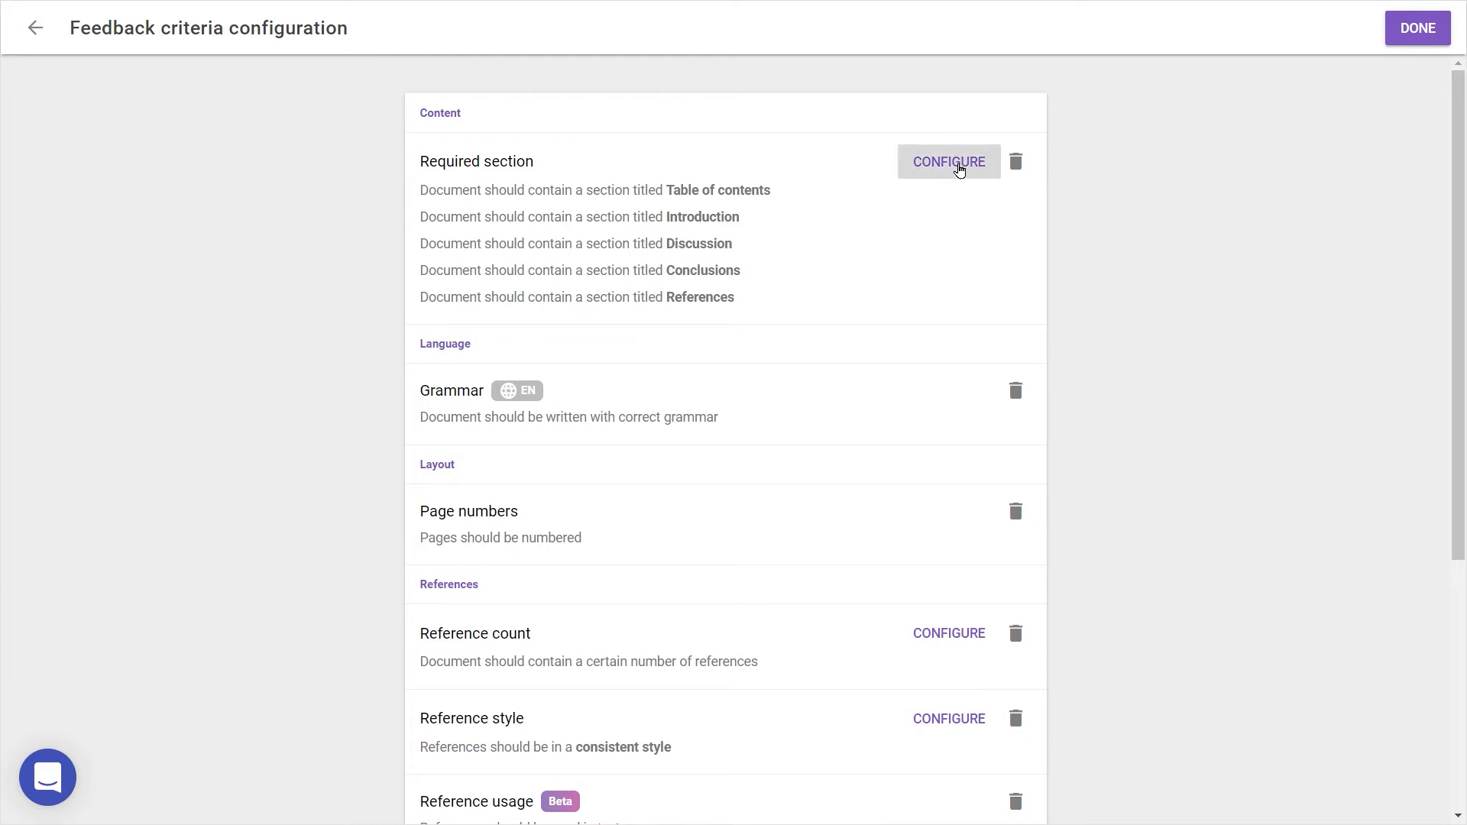
Step: Remove References from the Required section criterion, apply it, and add the Linking words criterion
left_click(947, 162)
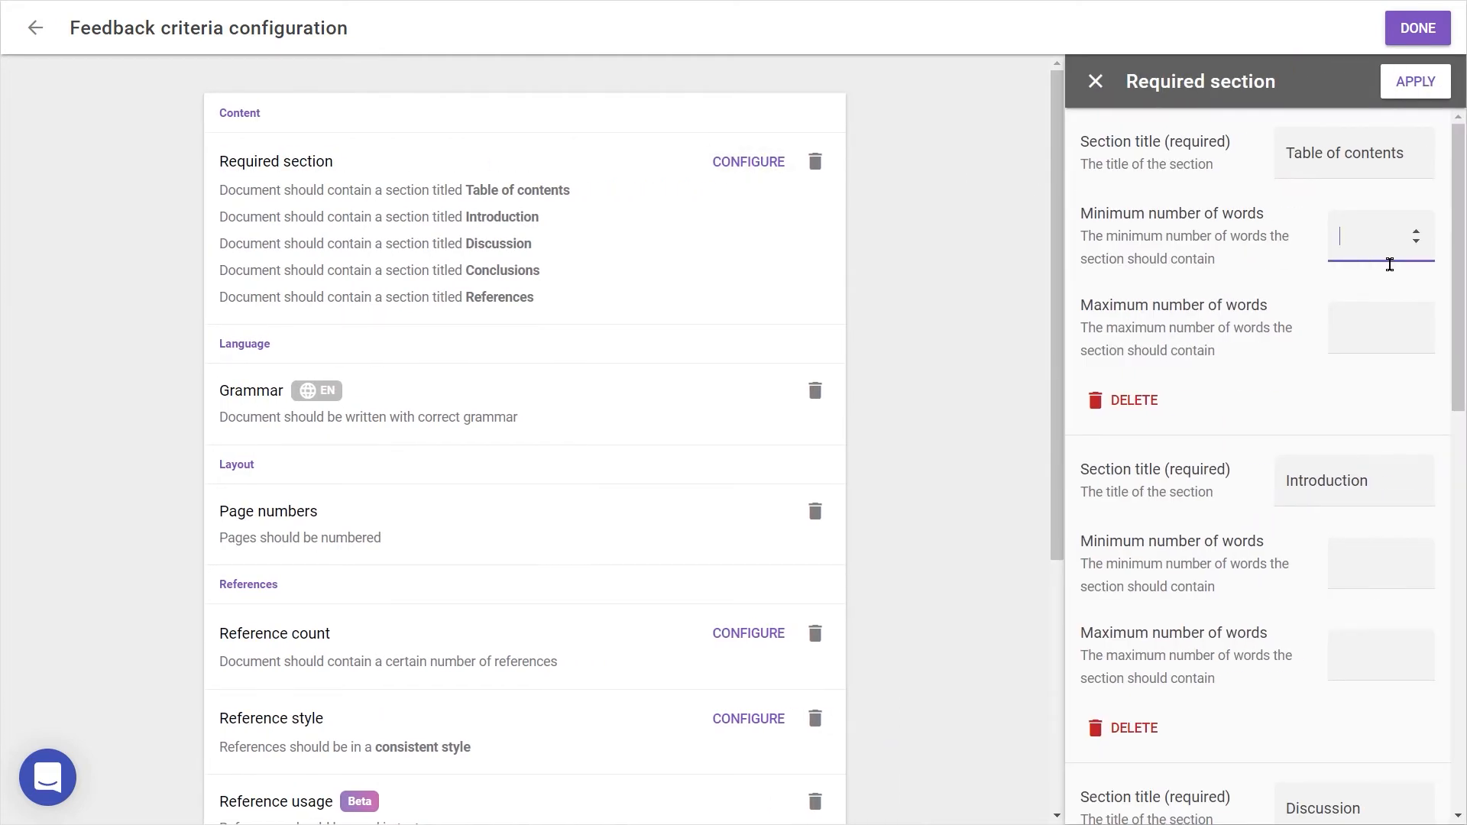
mouse_move(1407, 258)
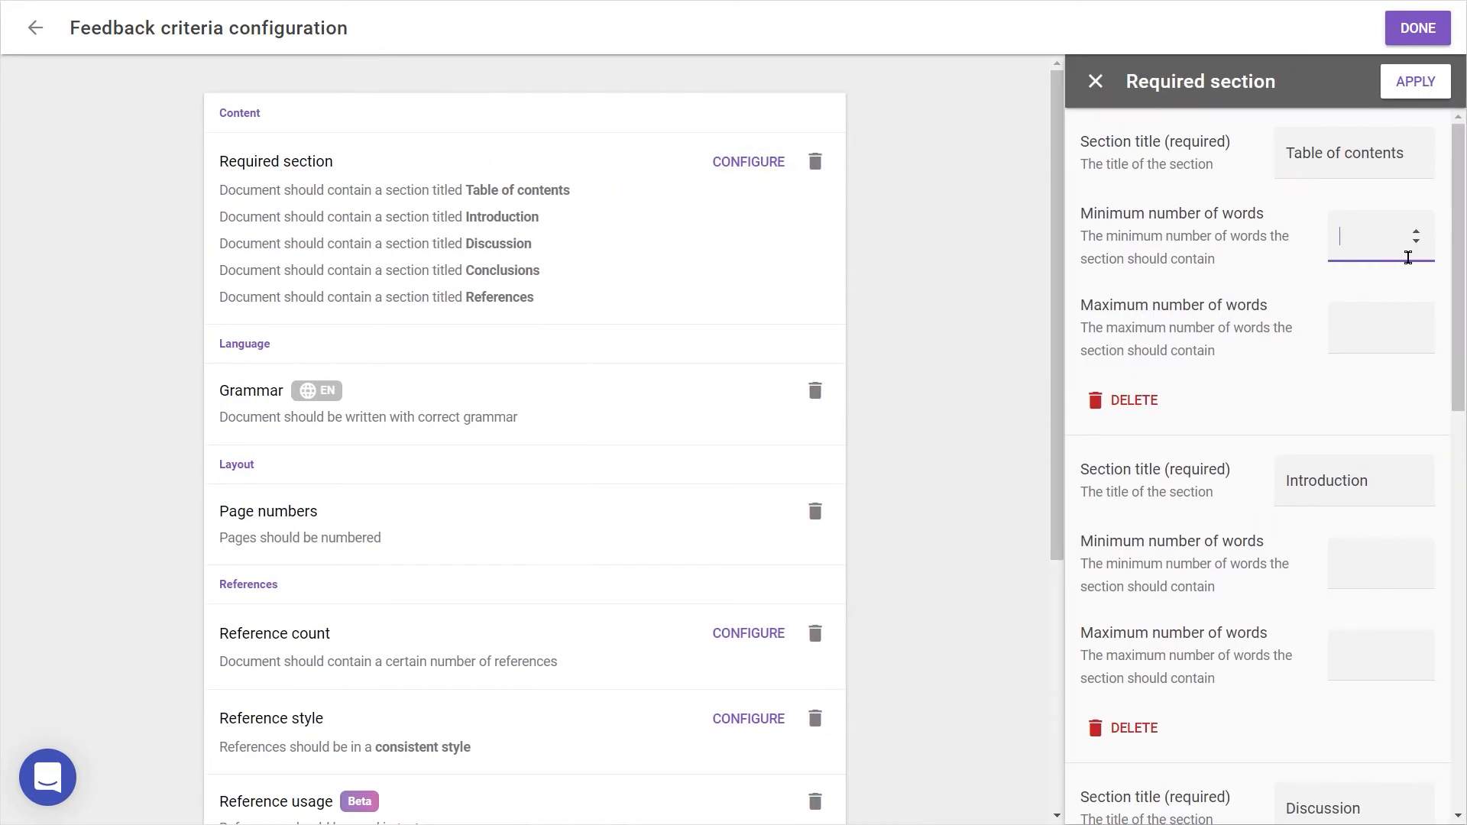
scroll("down", 3)
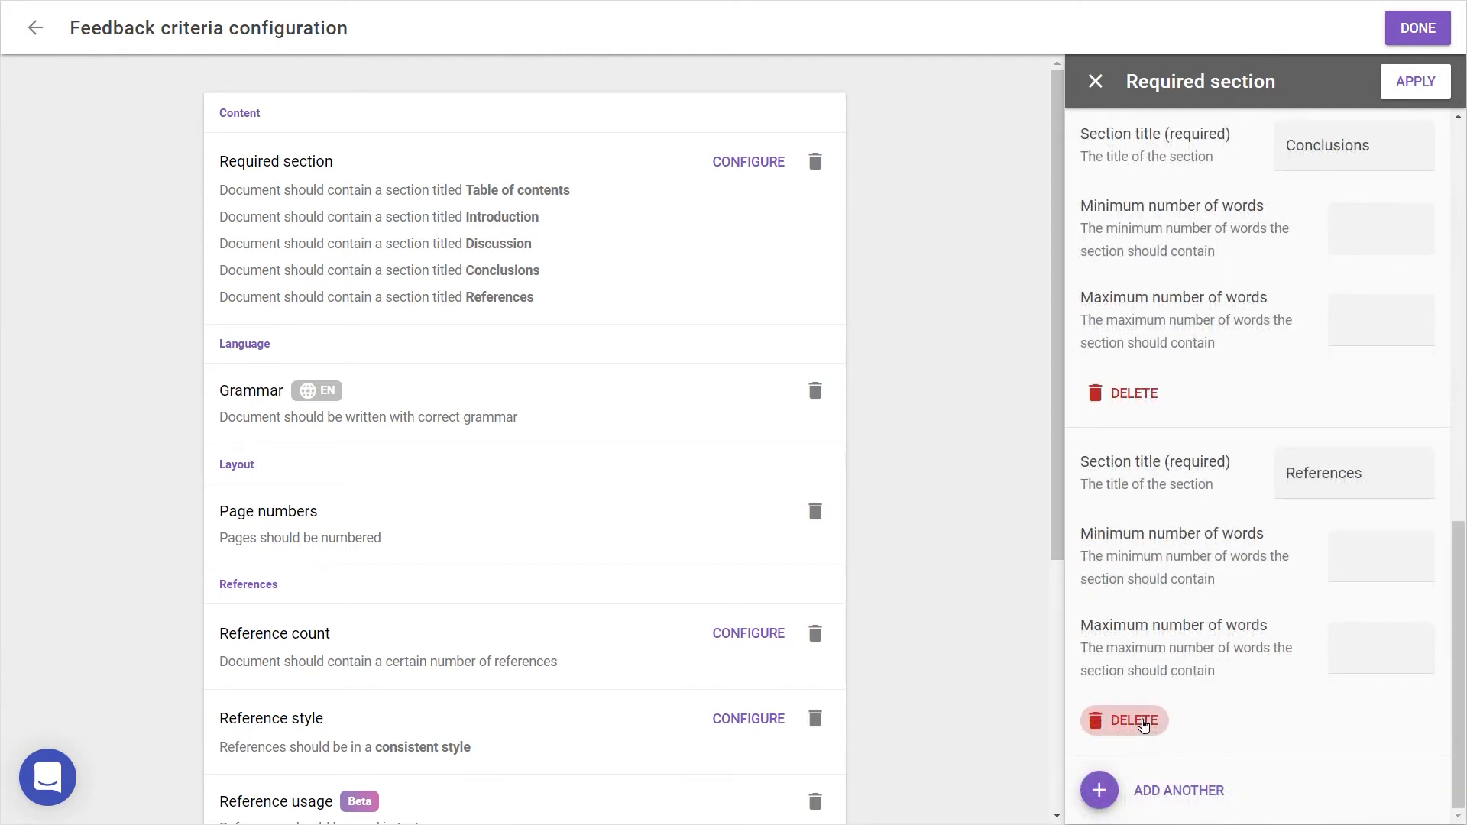
left_click(1124, 720)
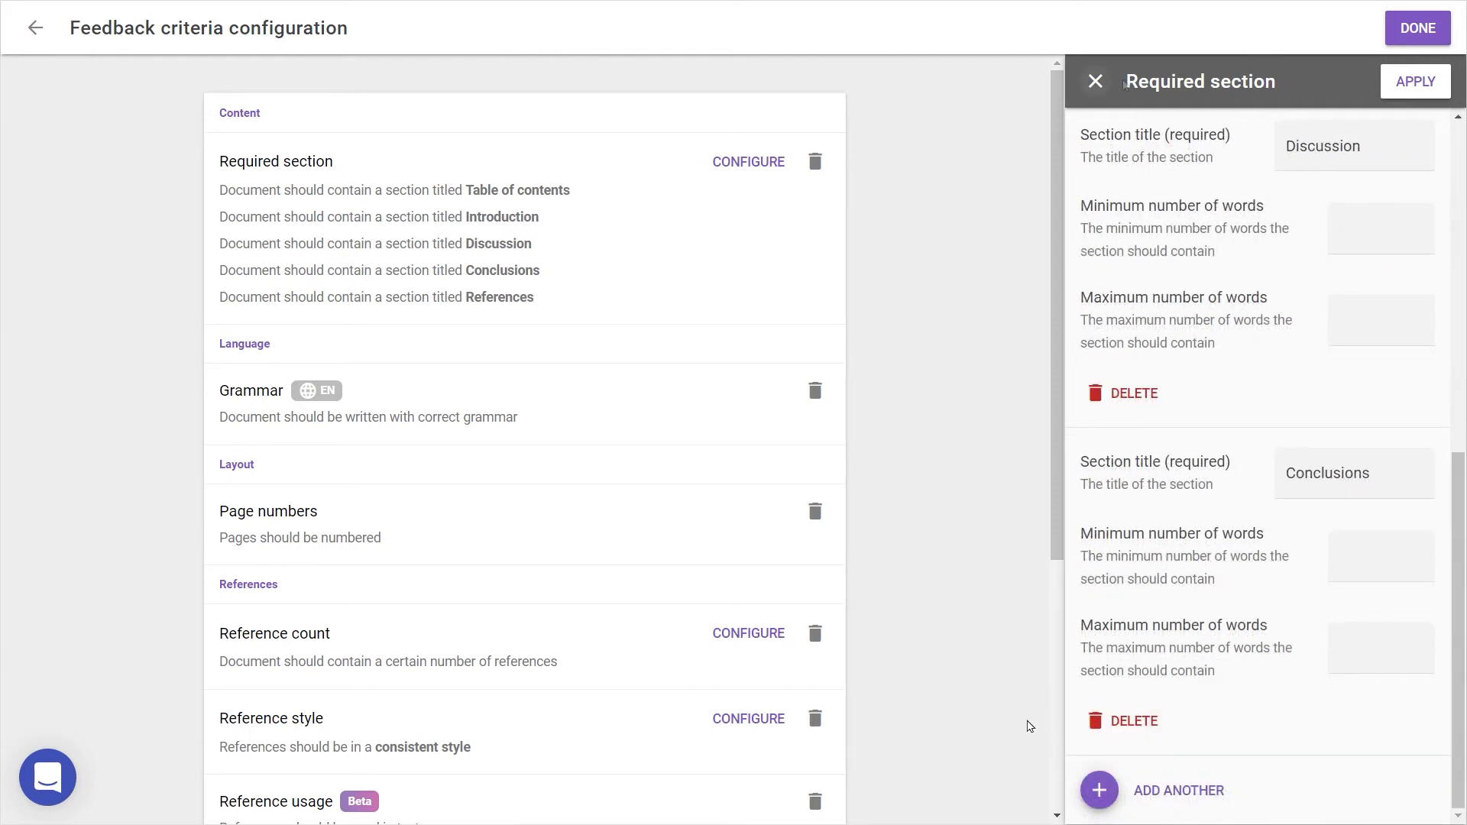
left_click(1094, 81)
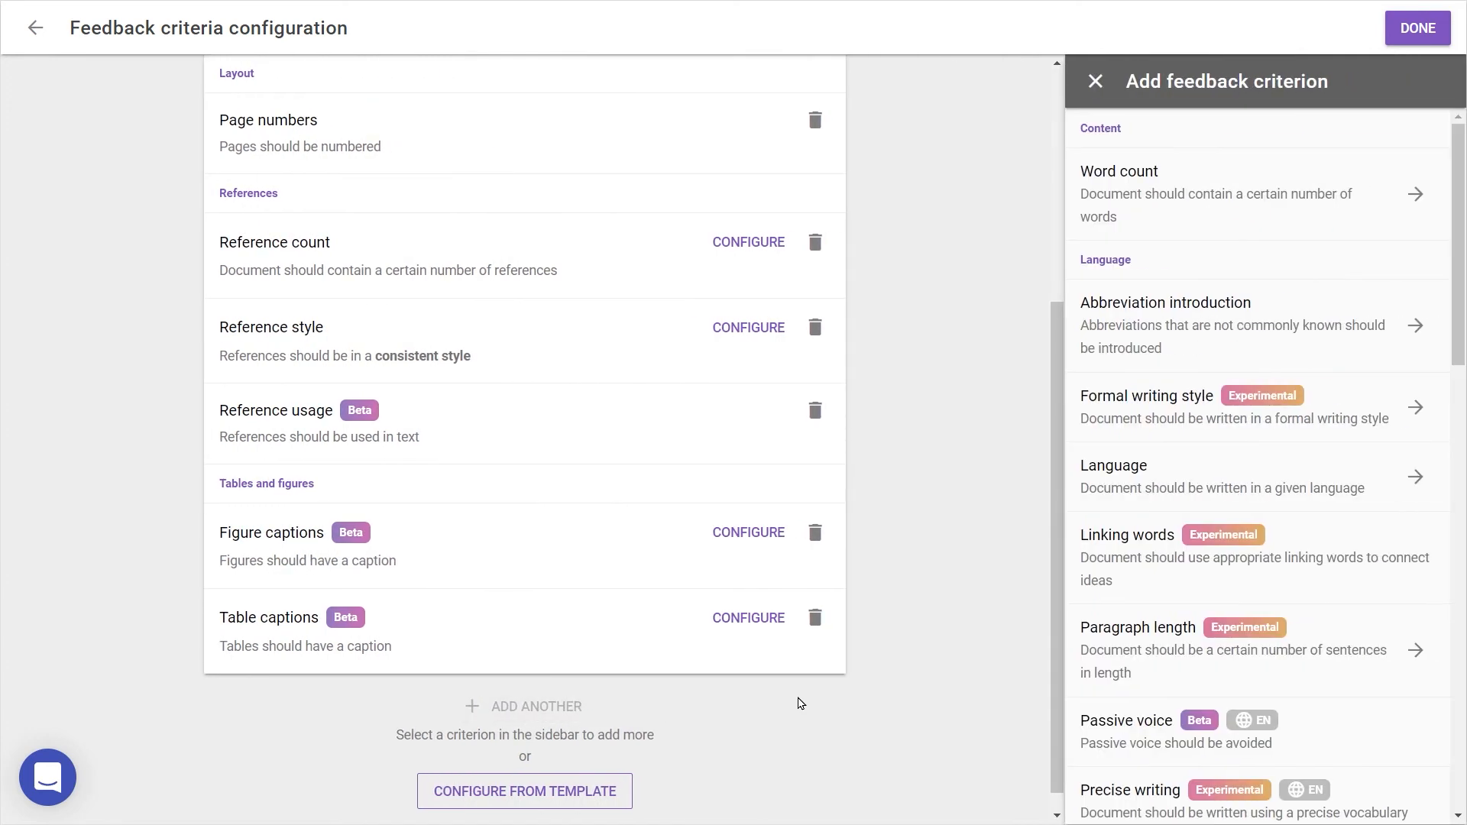
mouse_move(1174, 576)
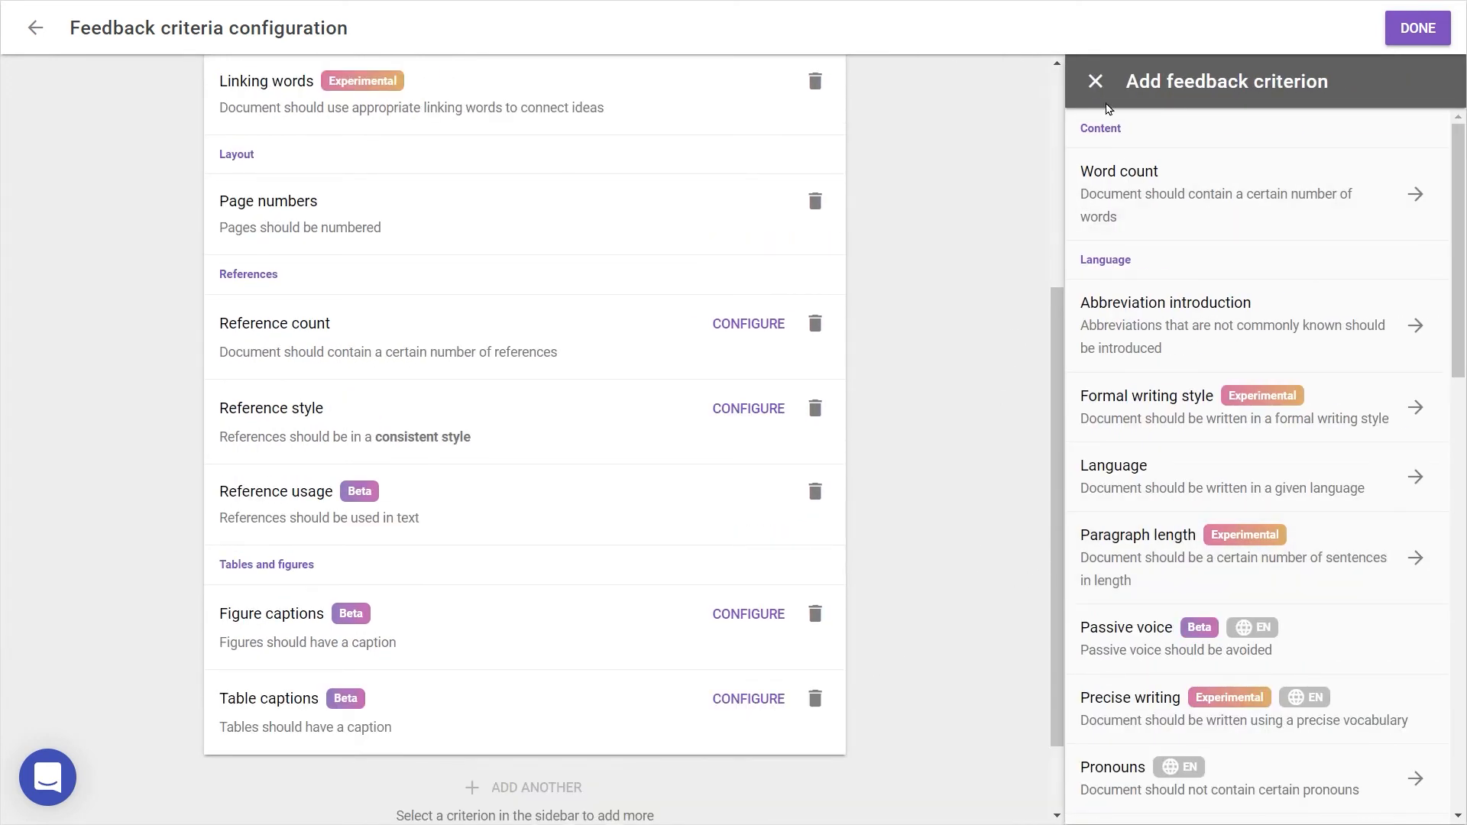
left_click(1095, 81)
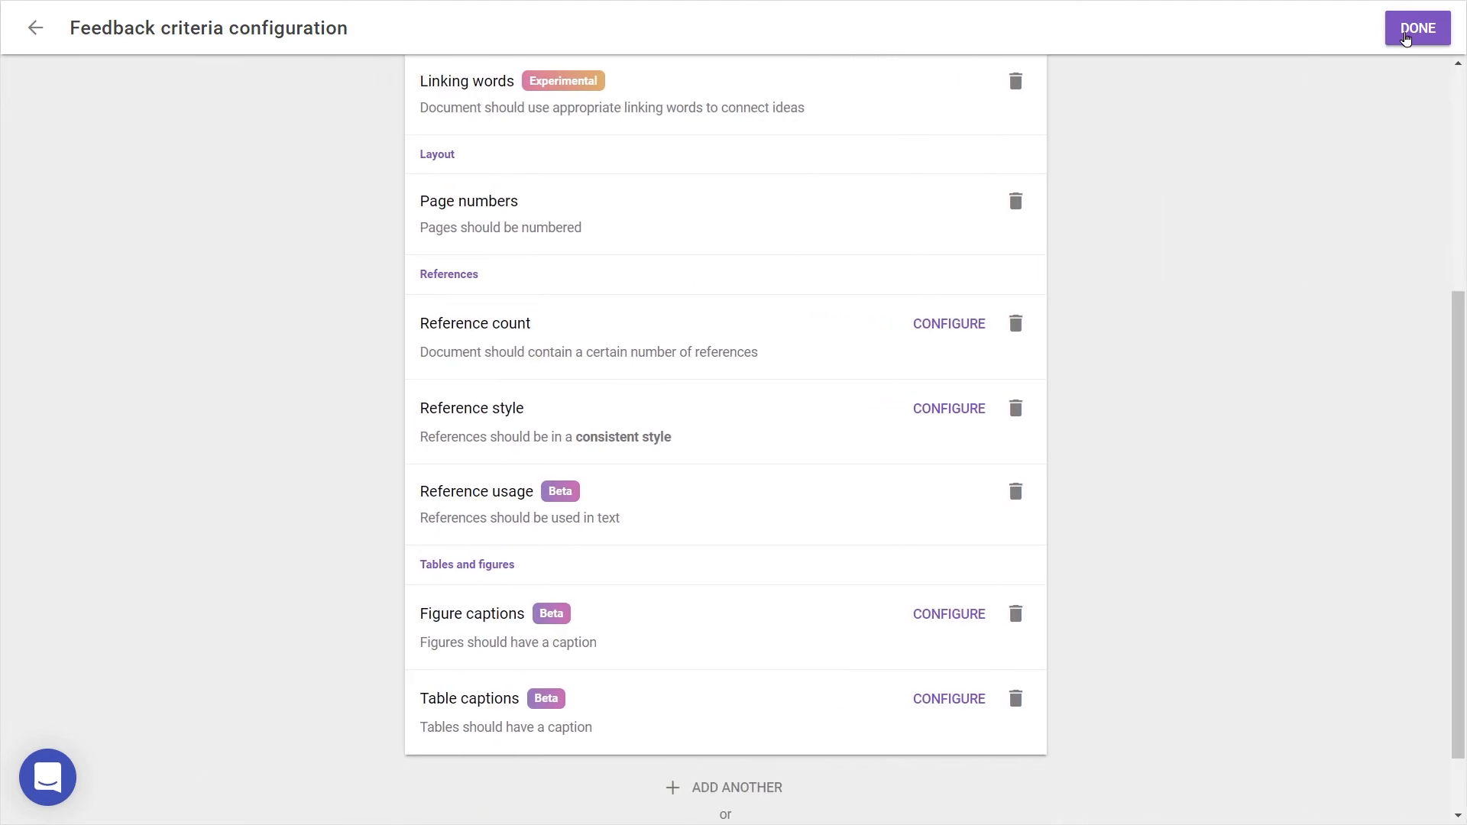
Step: Finish the criteria setup and review the Automated feedback step listing sections, grammar, linking words and page numbers
left_click(1419, 27)
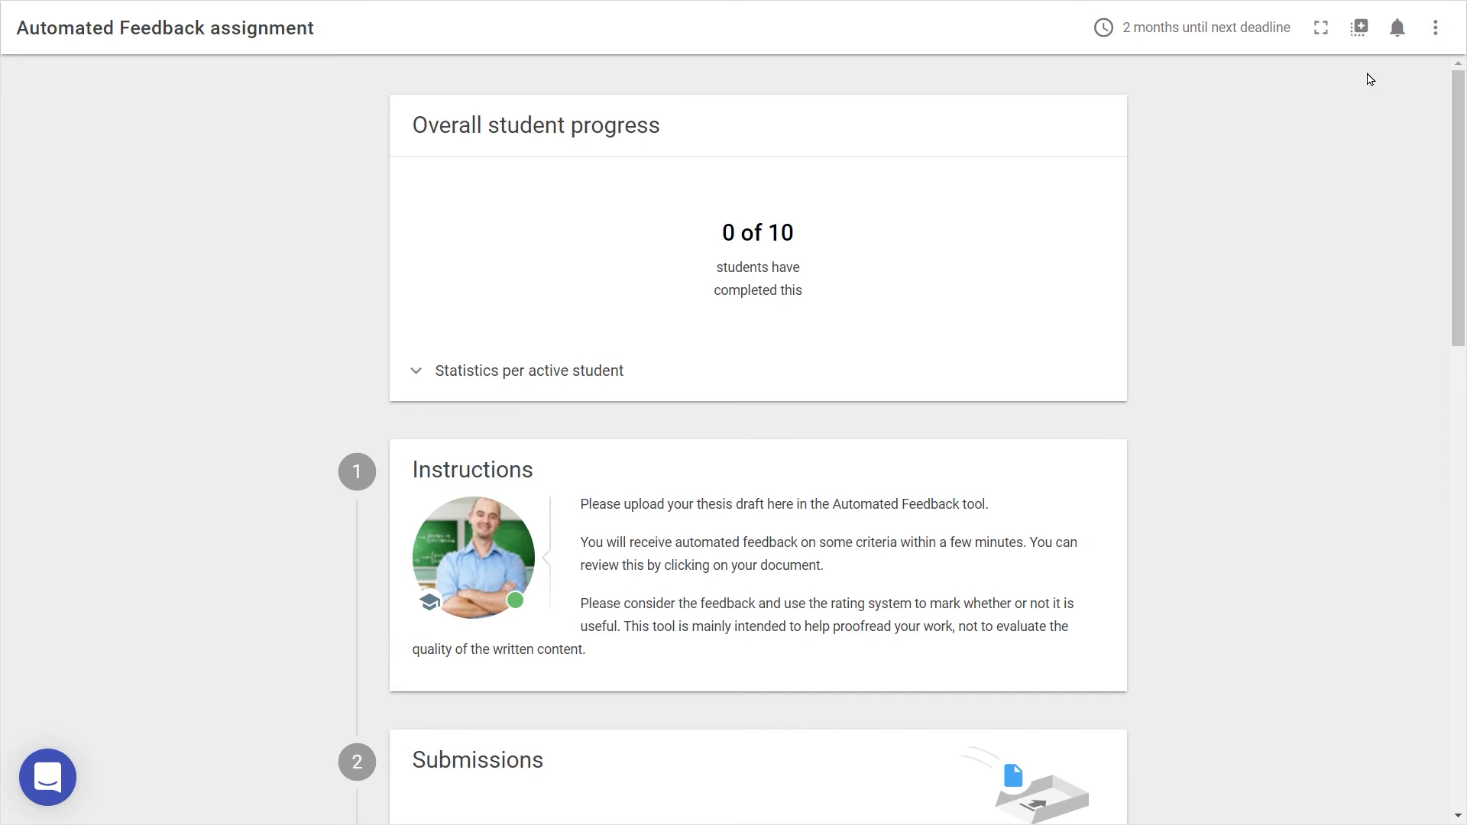
scroll("down", 3)
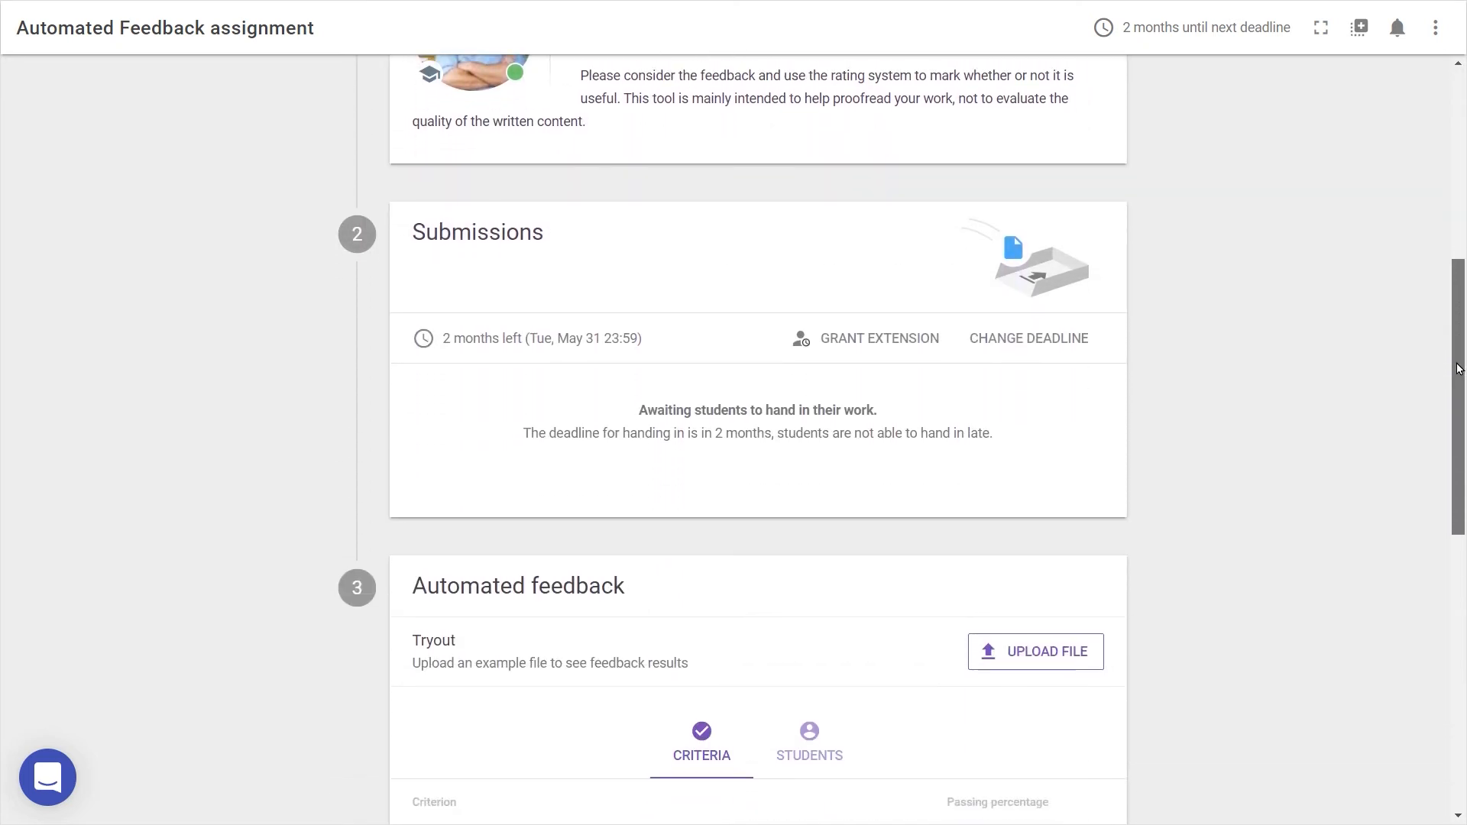
scroll("down", 3)
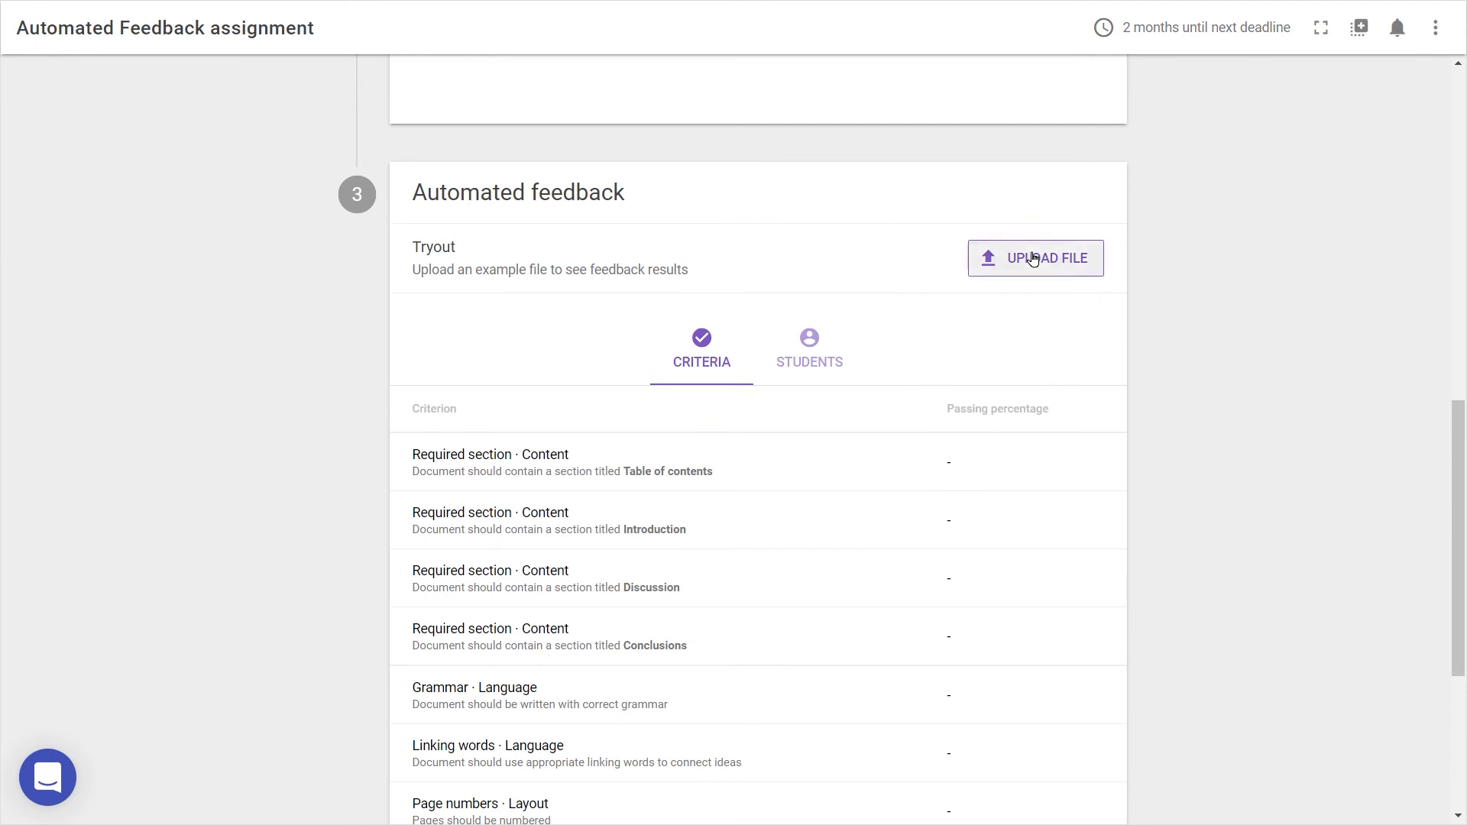
left_click(1034, 257)
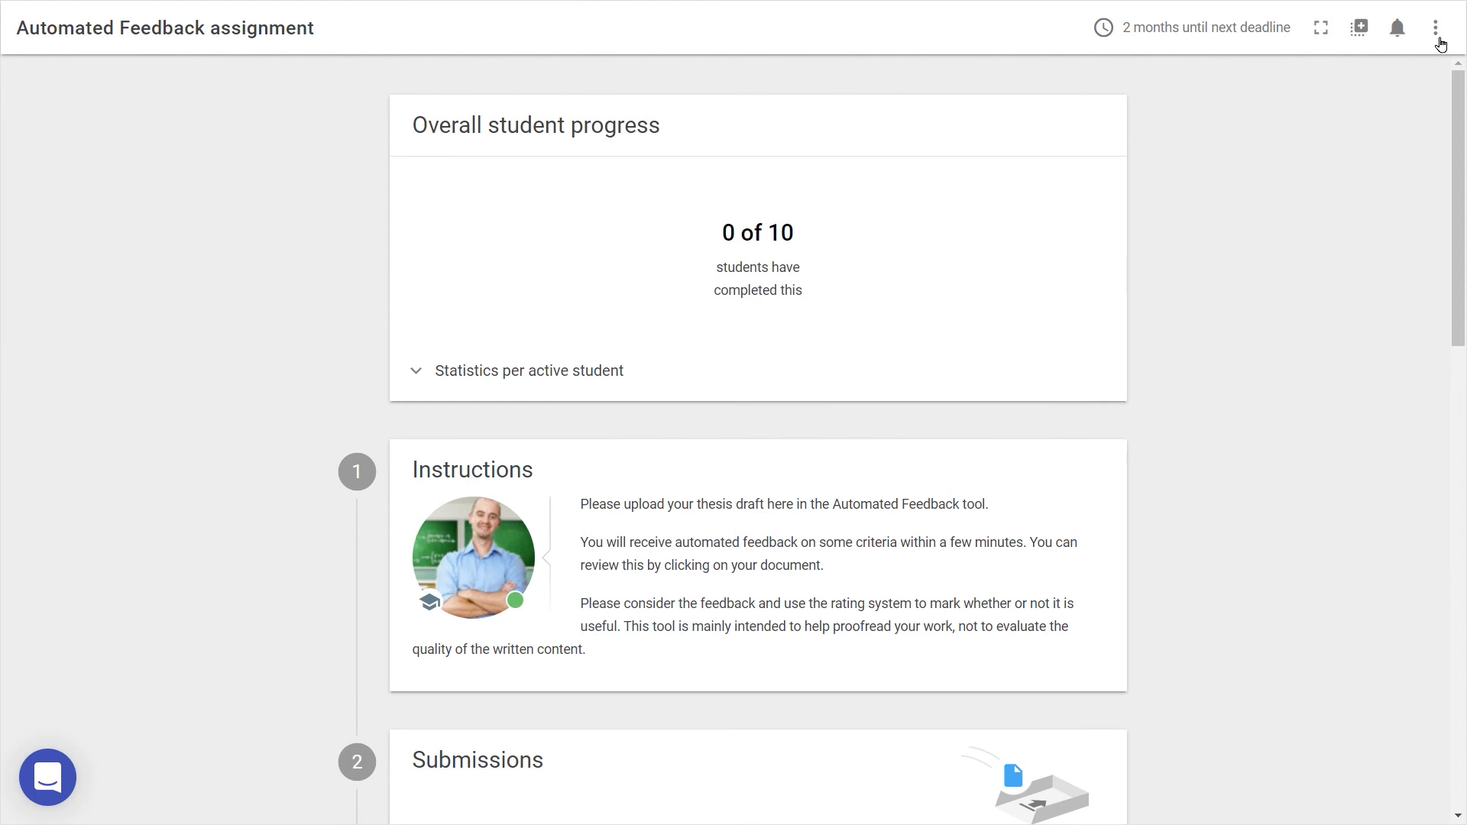
Step: Cancel saving the assignment as a template and bring up the Share activity form
left_click(1360, 27)
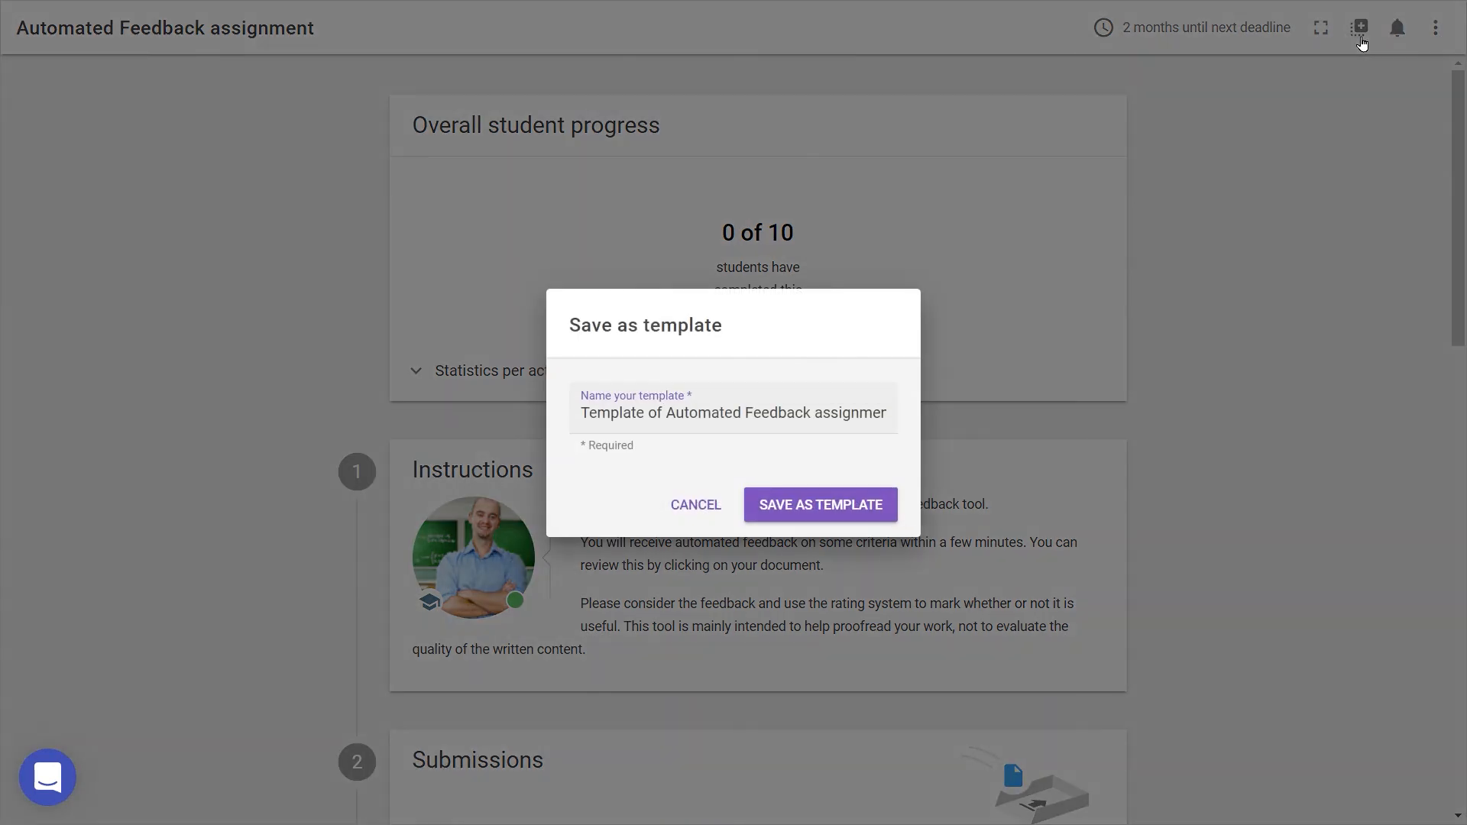
mouse_move(694, 504)
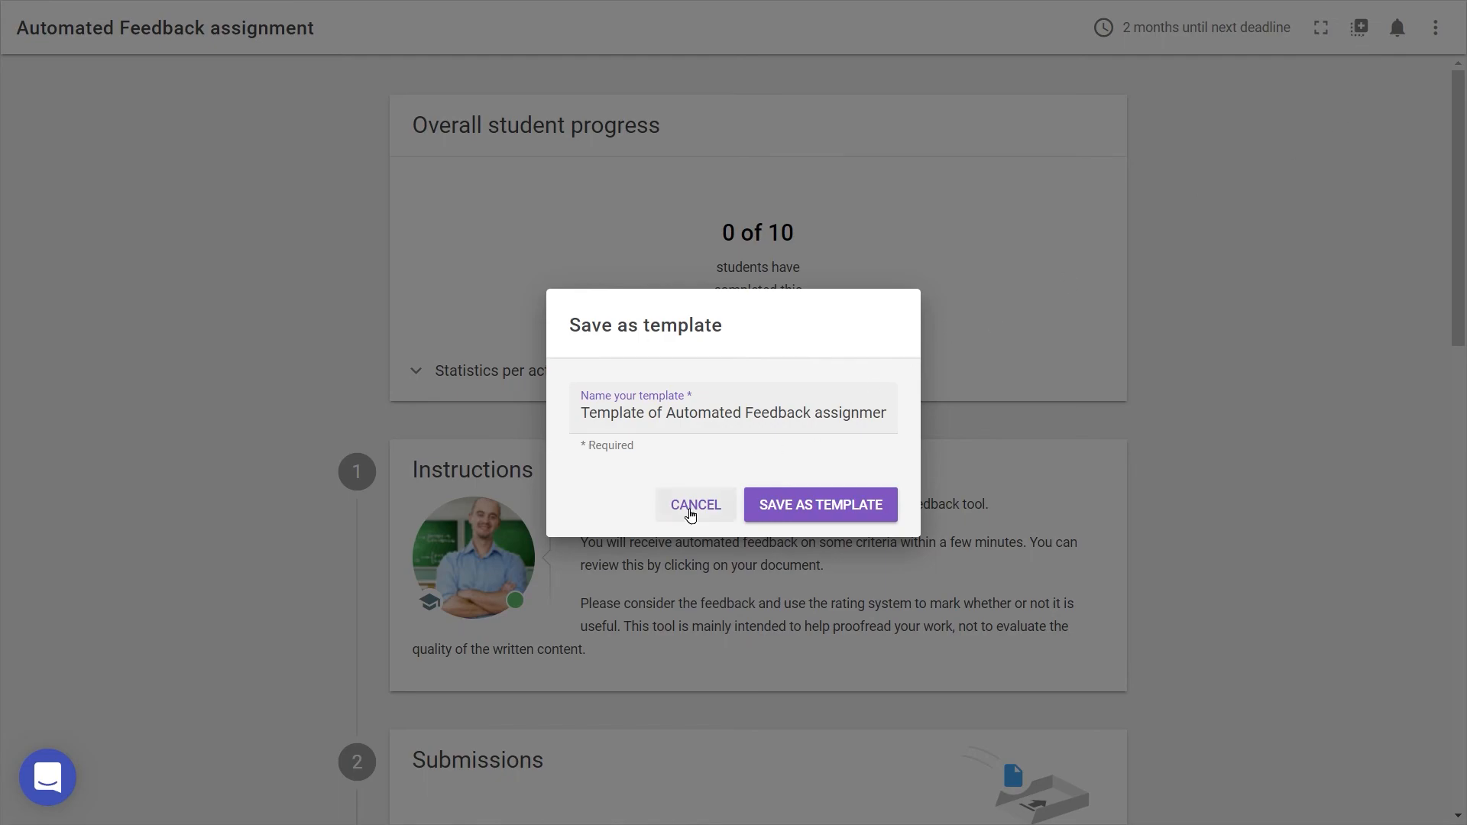
left_click(695, 504)
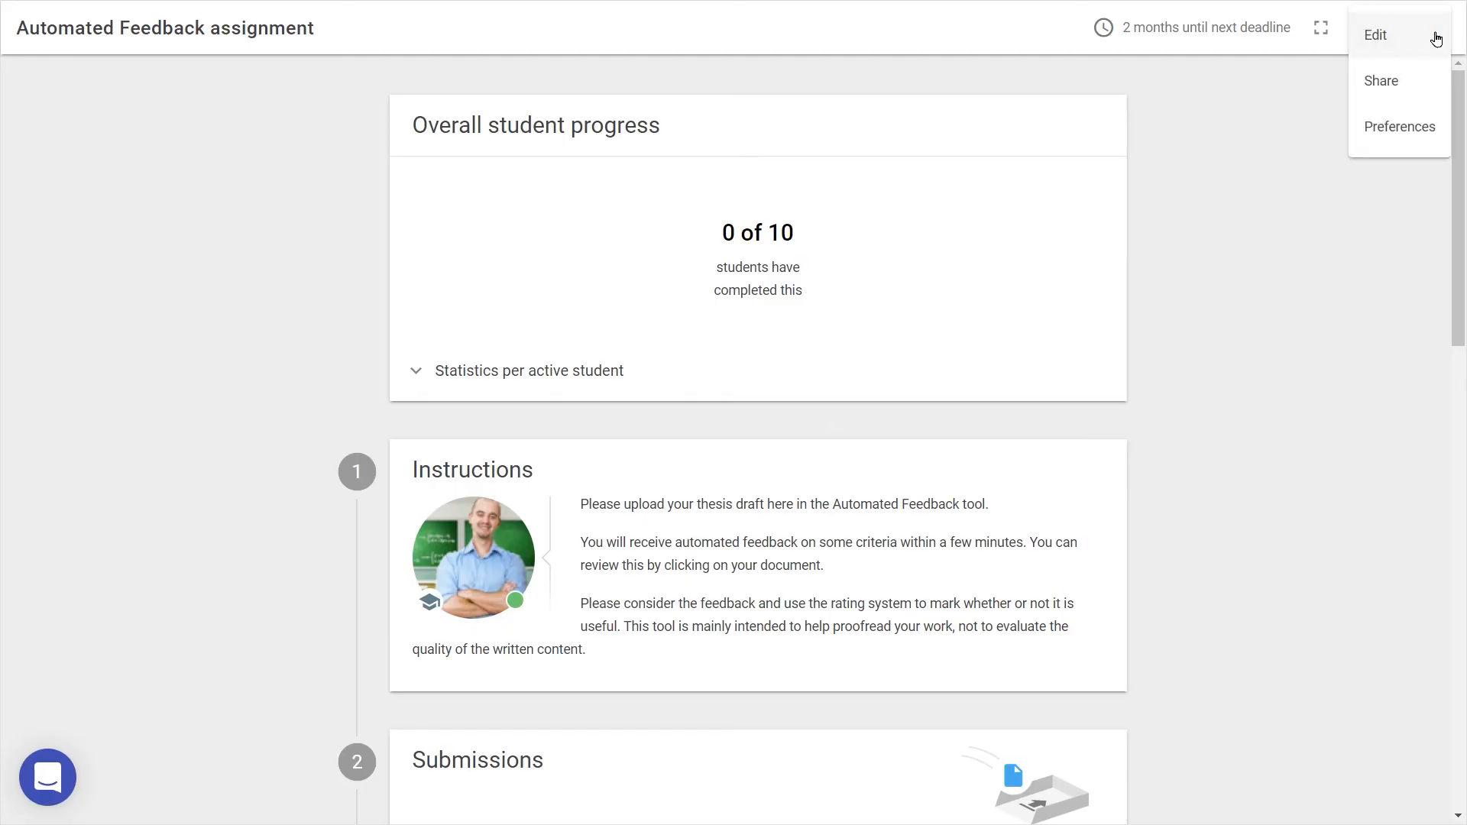
left_click(1380, 81)
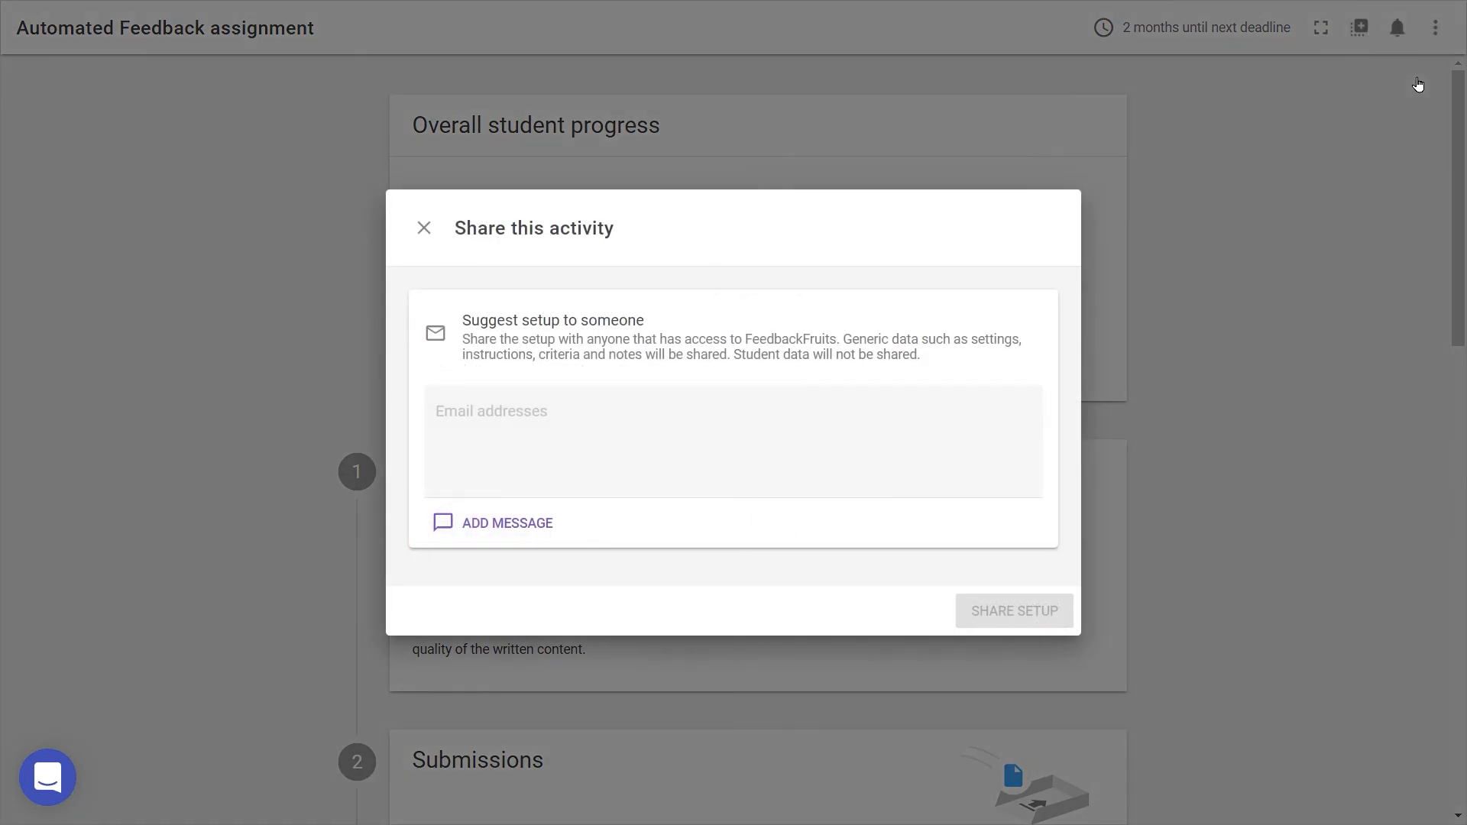
mouse_move(1226, 212)
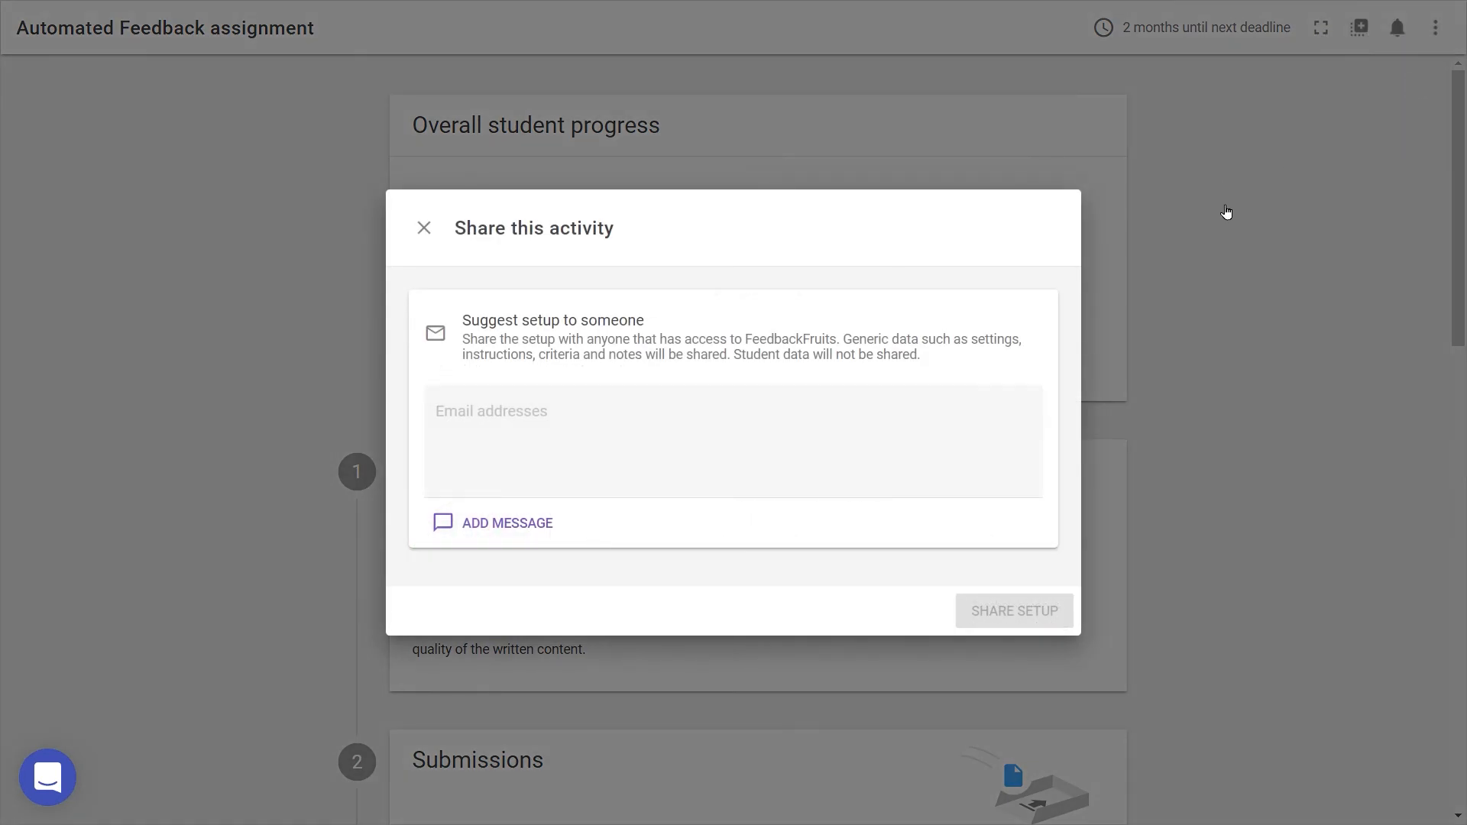
Step: Close sharing, review the thesis activity embedded in the LMS course page, and bring up the support helpdesk
left_click(423, 228)
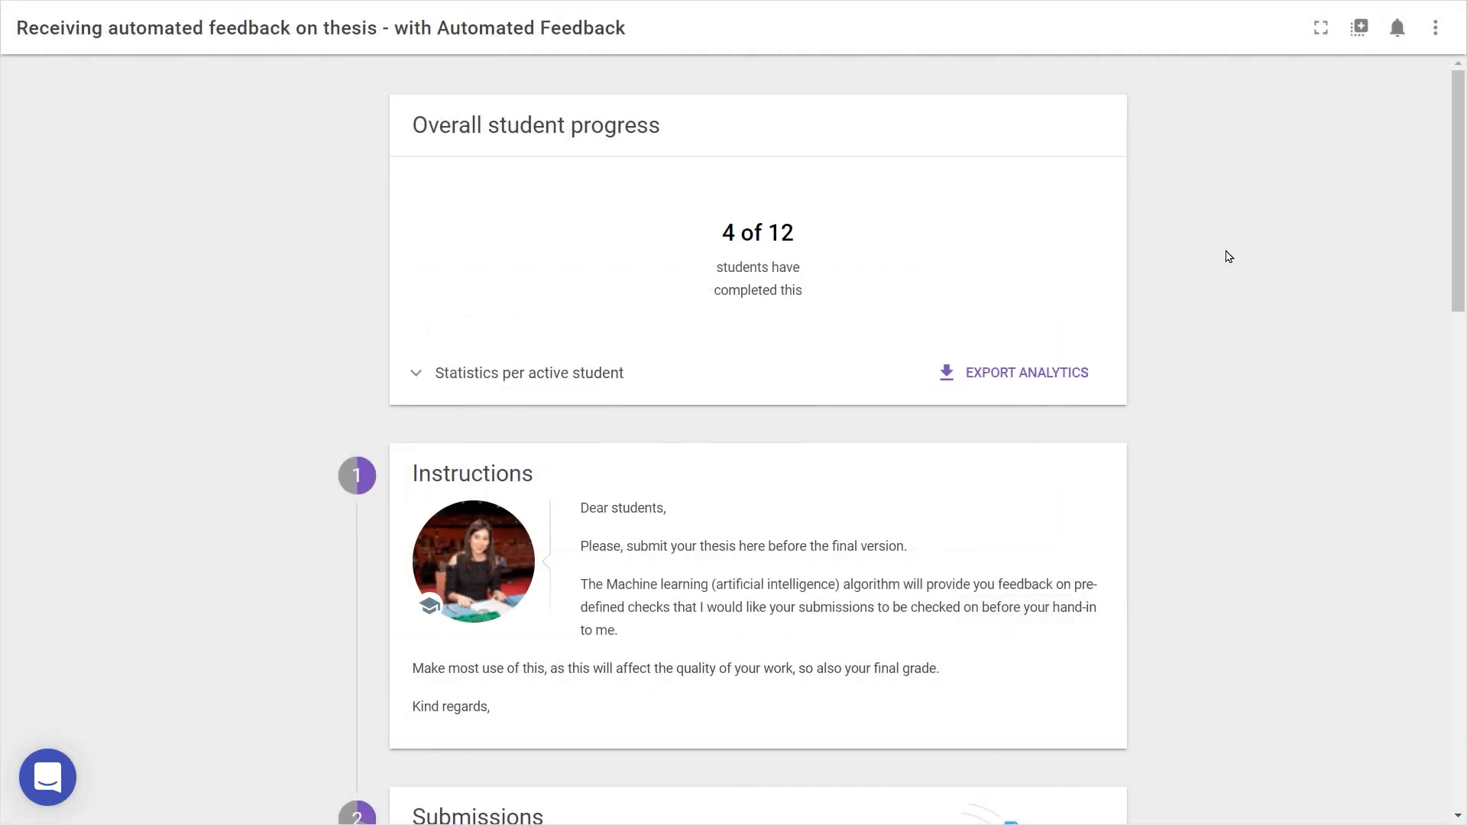
left_click(518, 373)
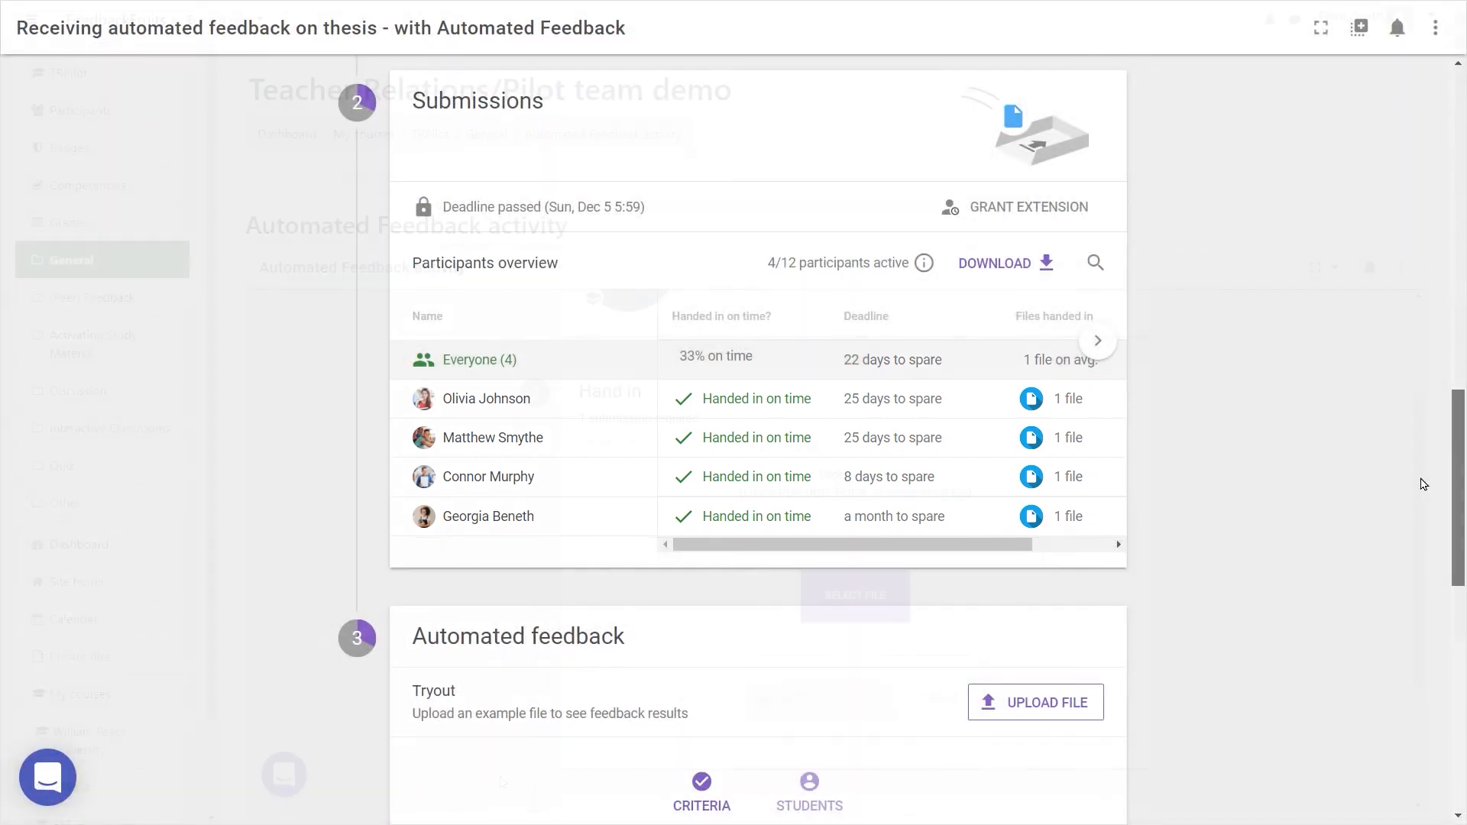
scroll("up", 3)
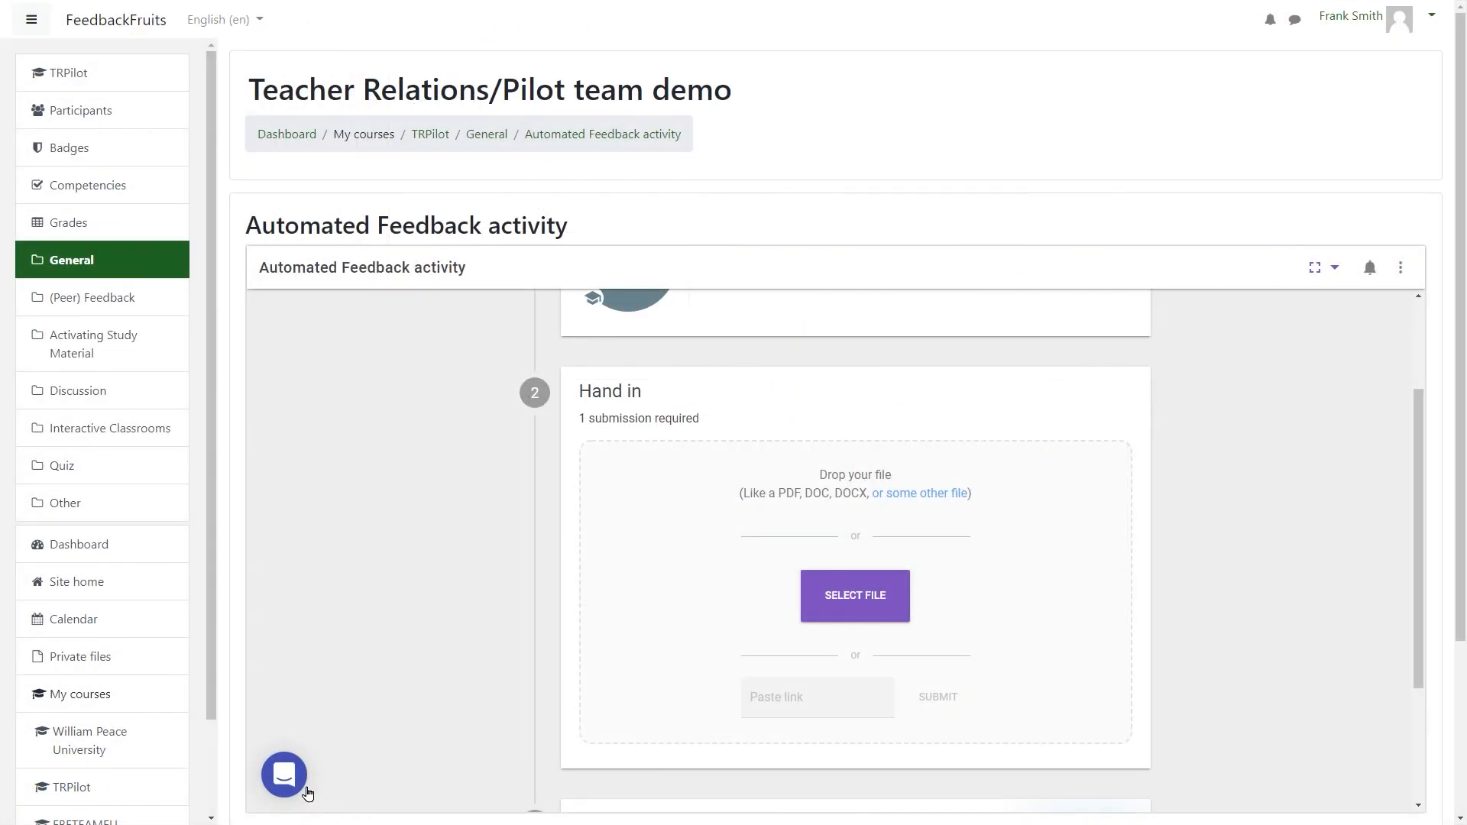
left_click(284, 775)
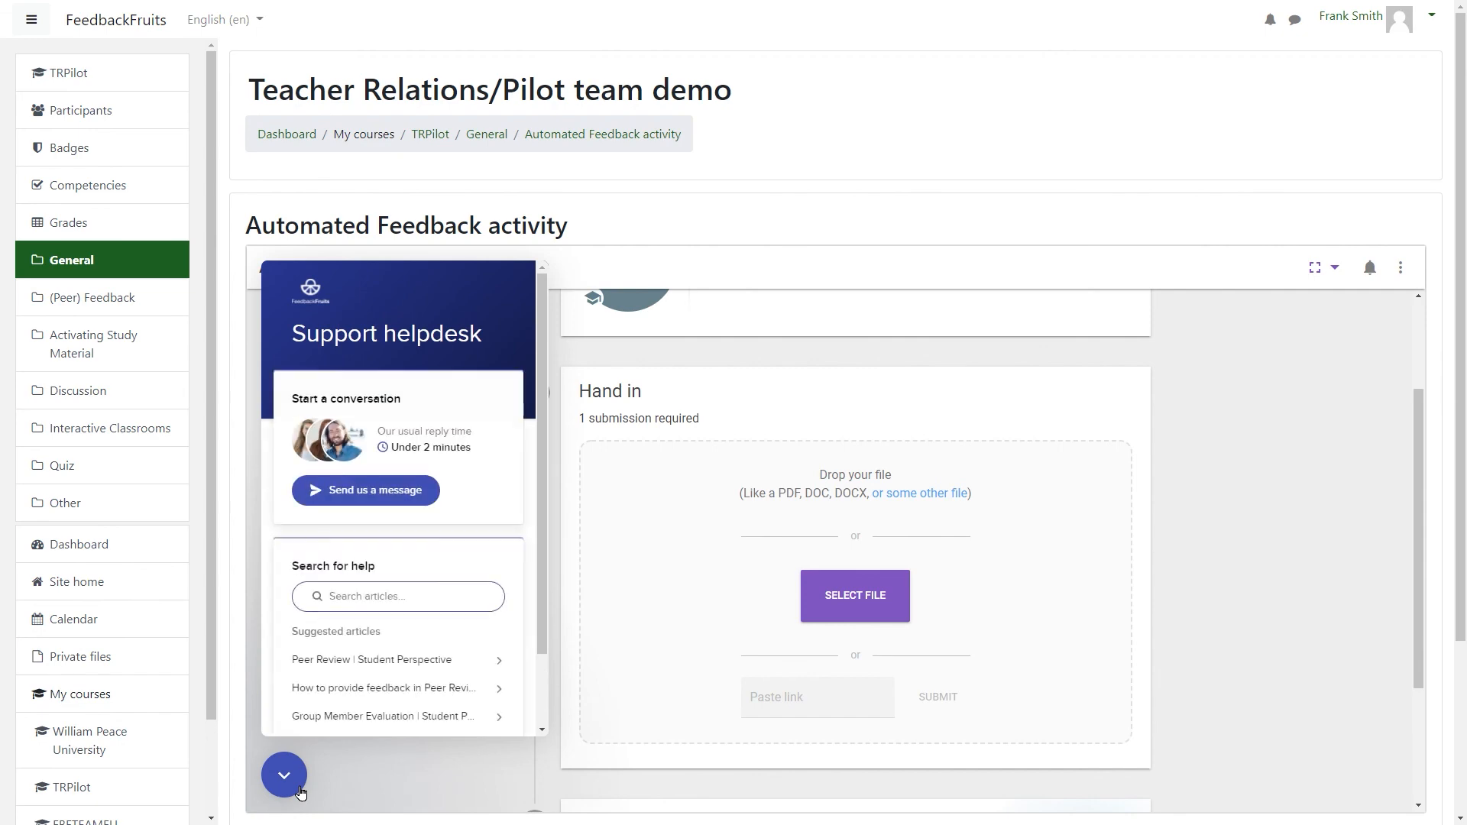